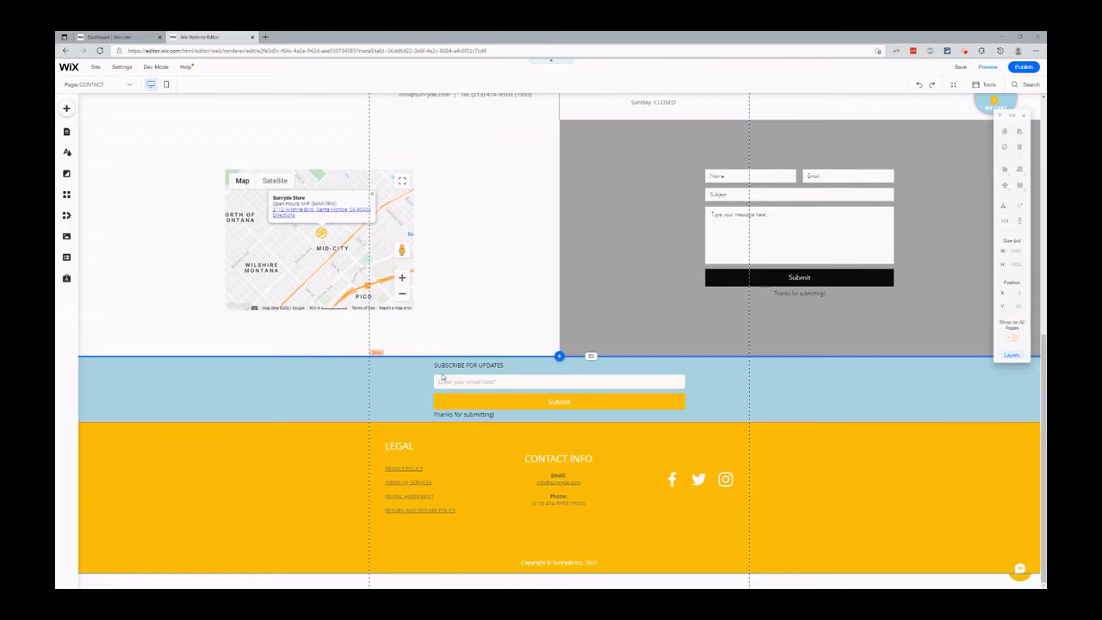
Step: Browse the Add Elements panel's contact and payment form designs
click(799, 233)
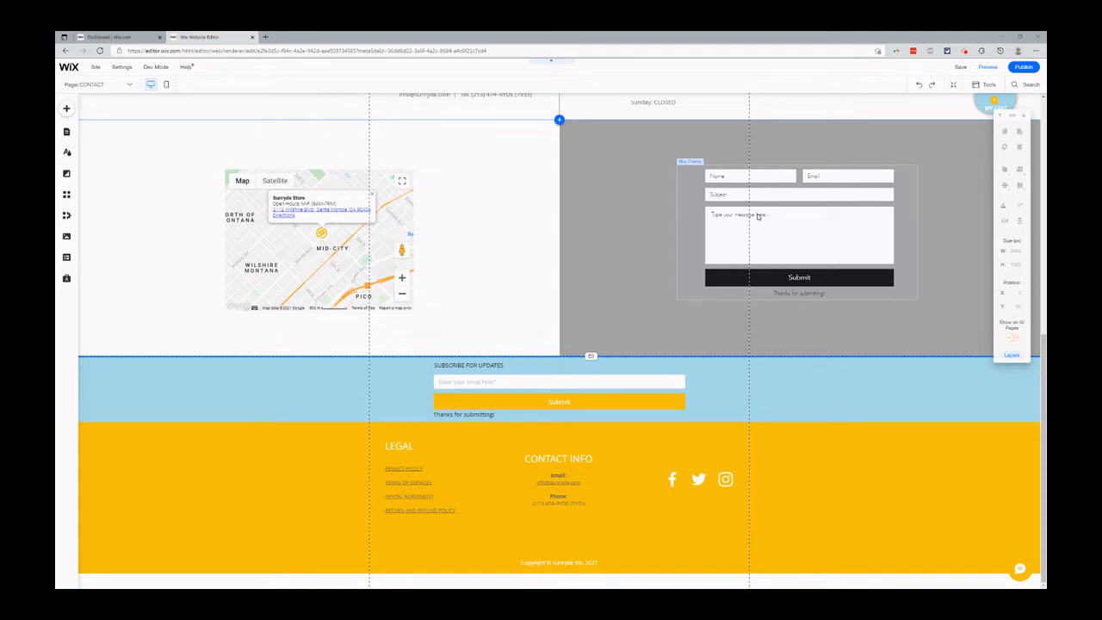
click(142, 153)
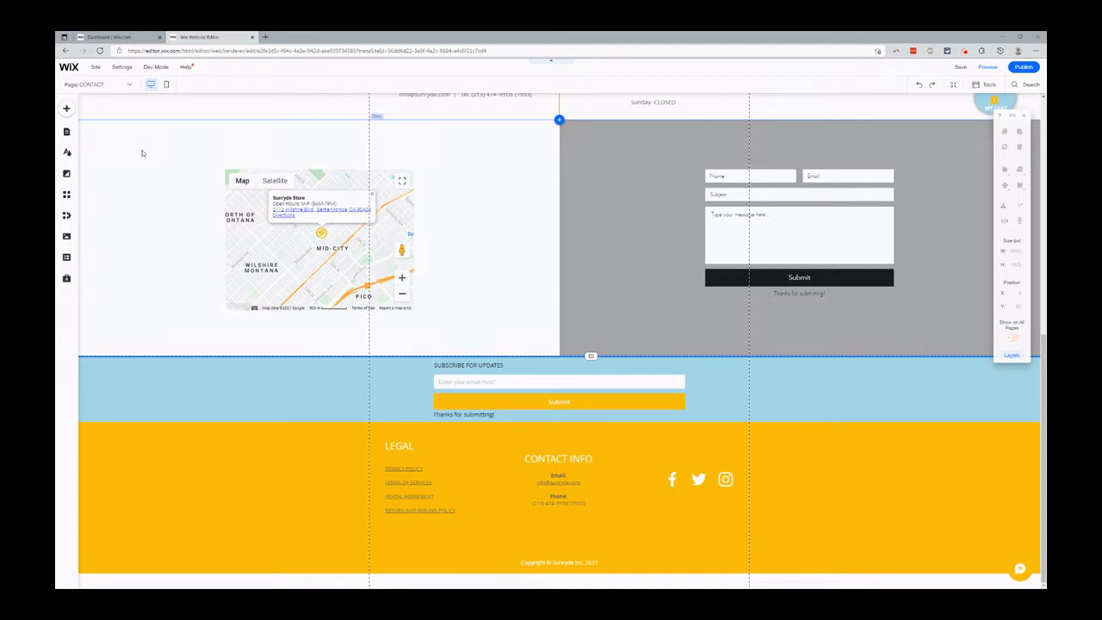
click(39, 108)
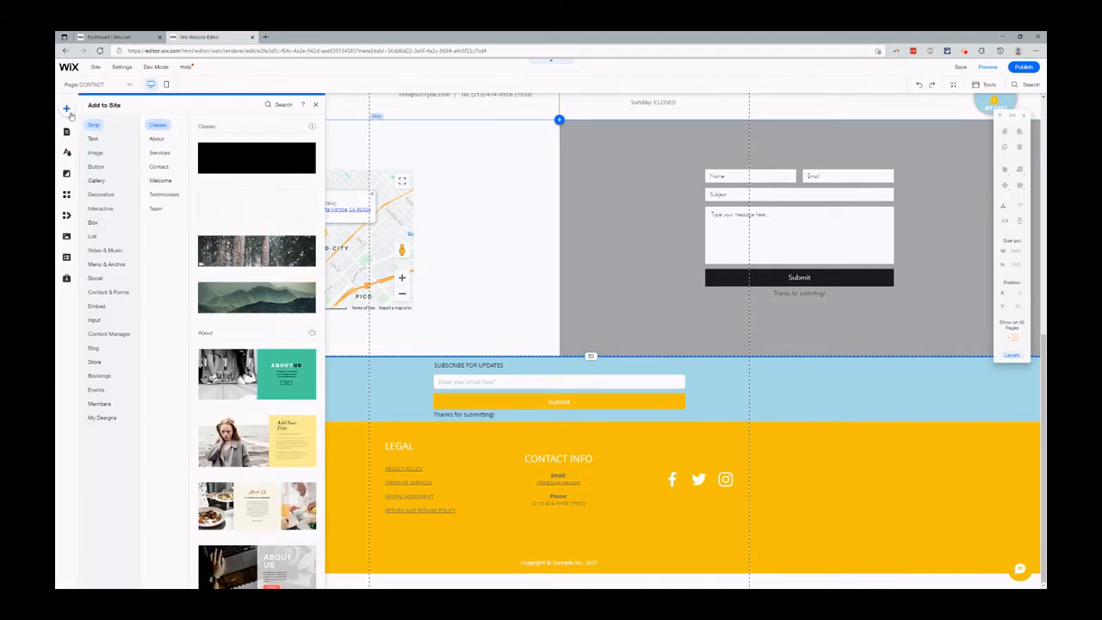
click(95, 278)
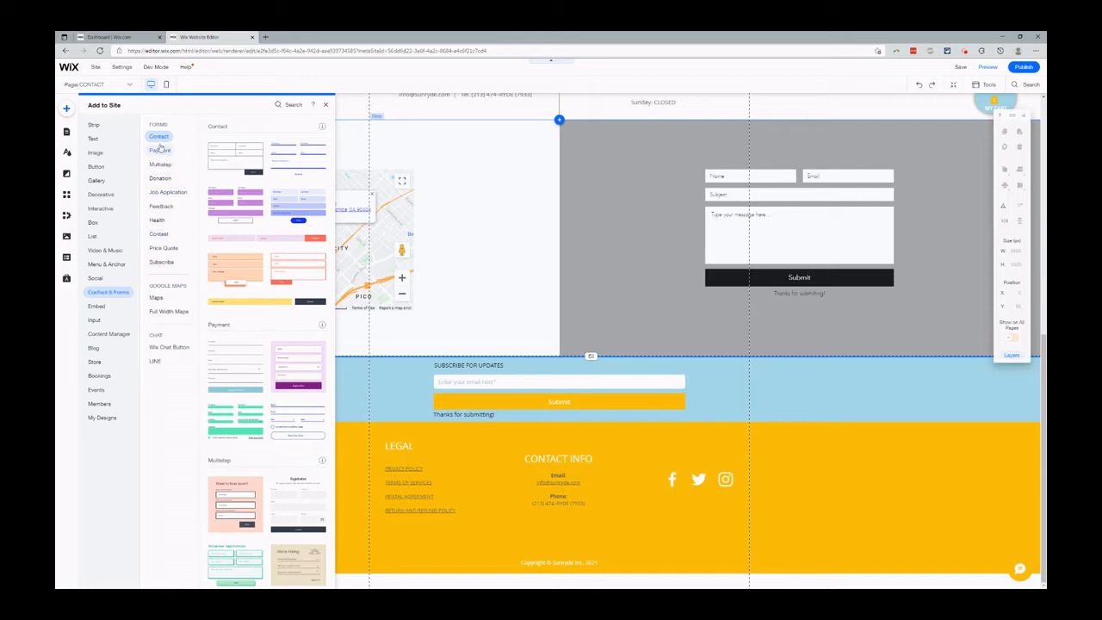
mouse_move(154, 262)
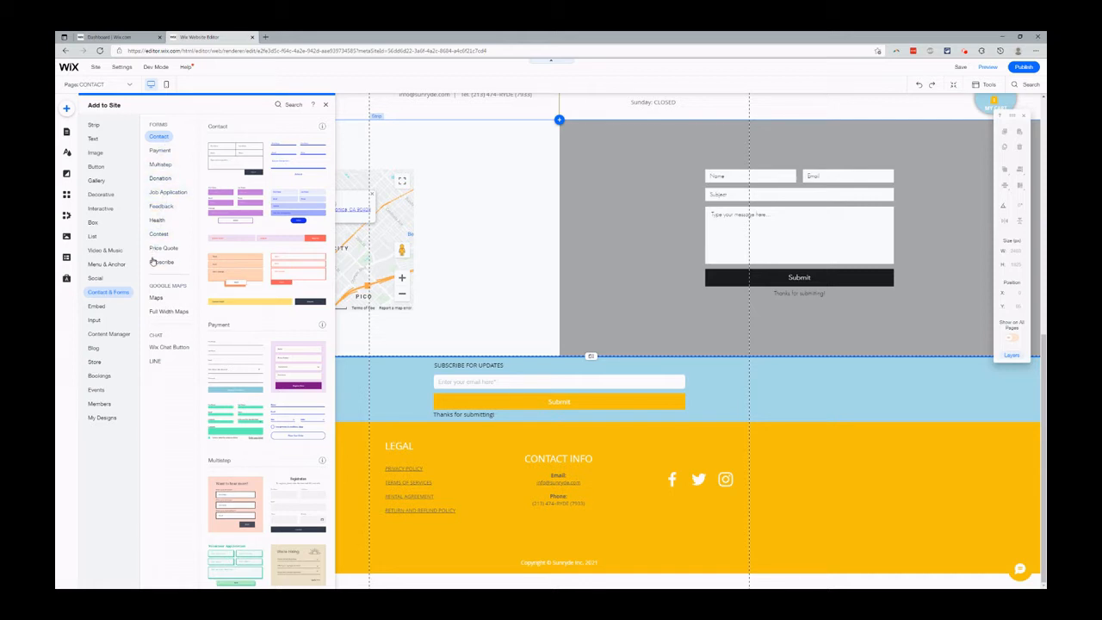
click(159, 151)
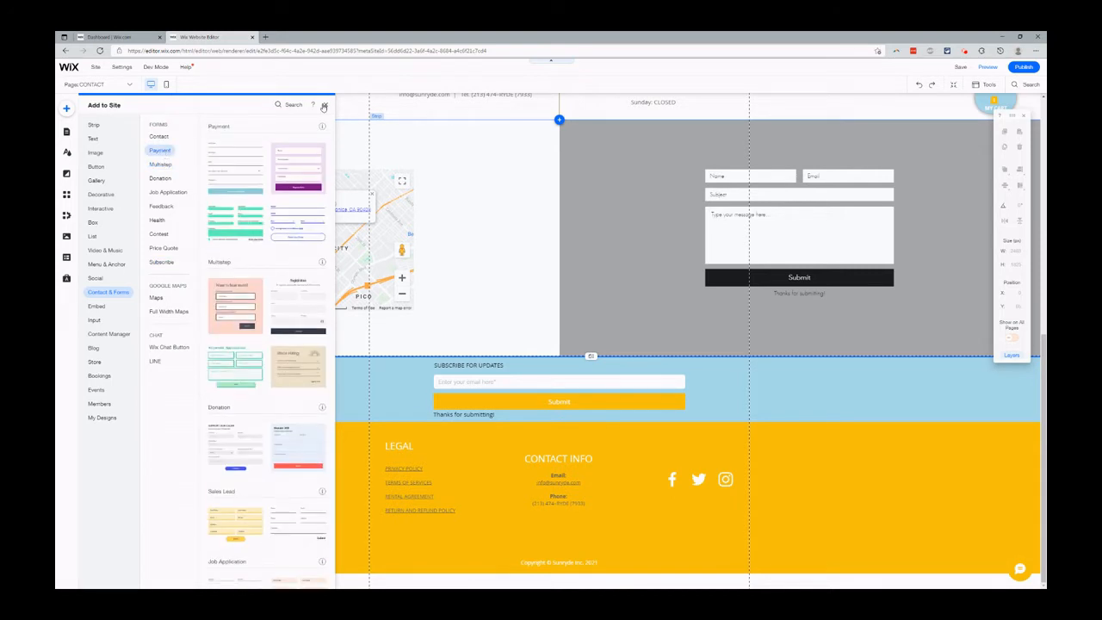
Step: Close the elements panel and open the contact form's Settings tab, named 'Enter Contest'
click(324, 105)
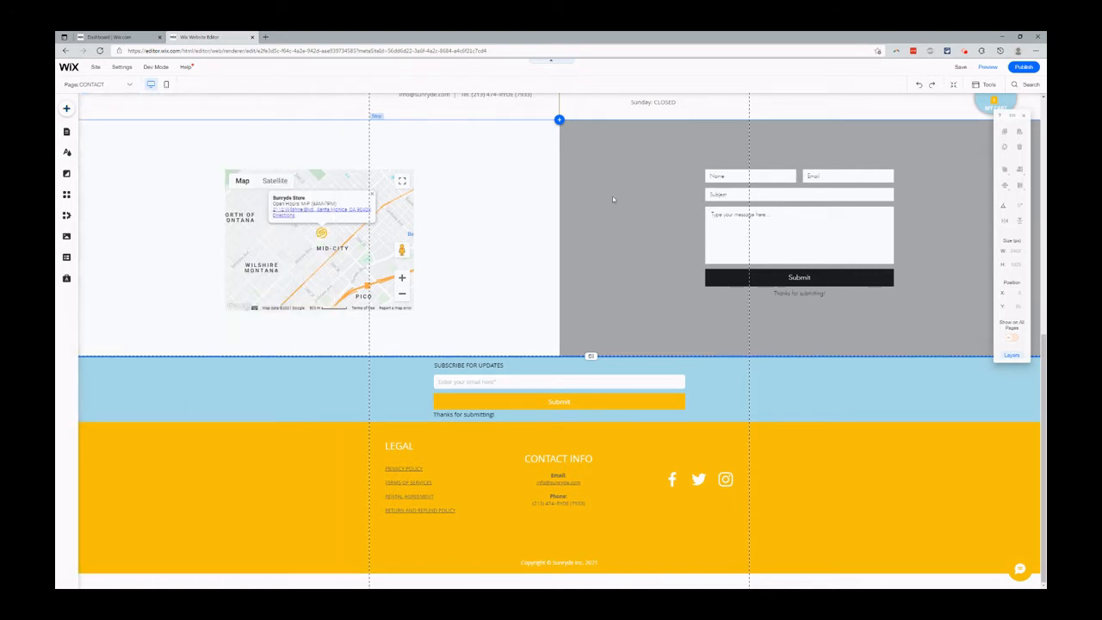
mouse_move(640, 220)
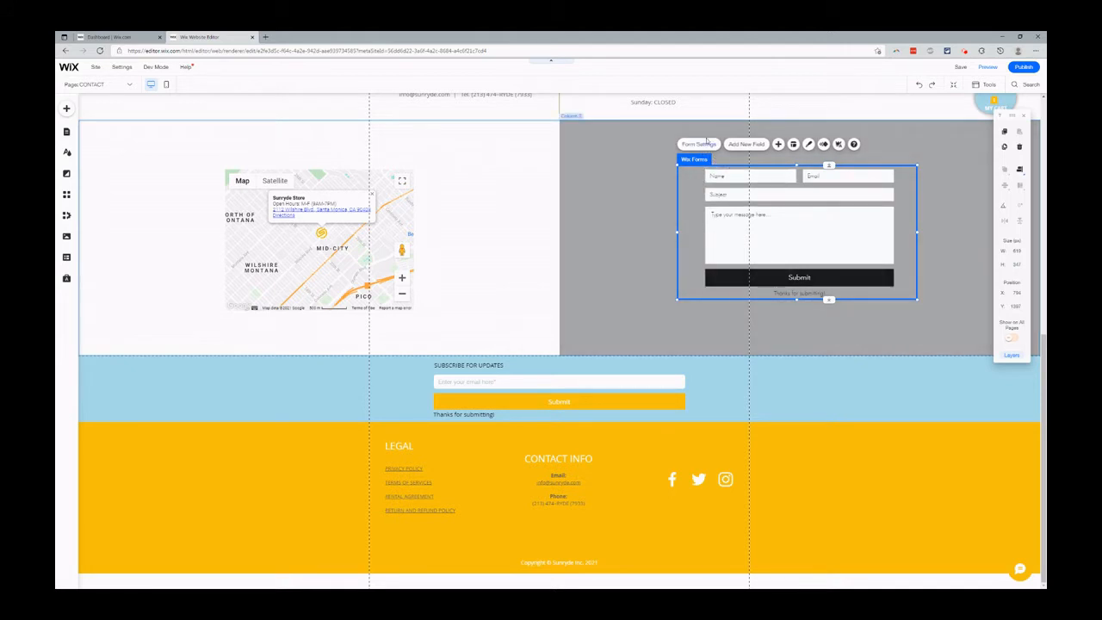
click(698, 144)
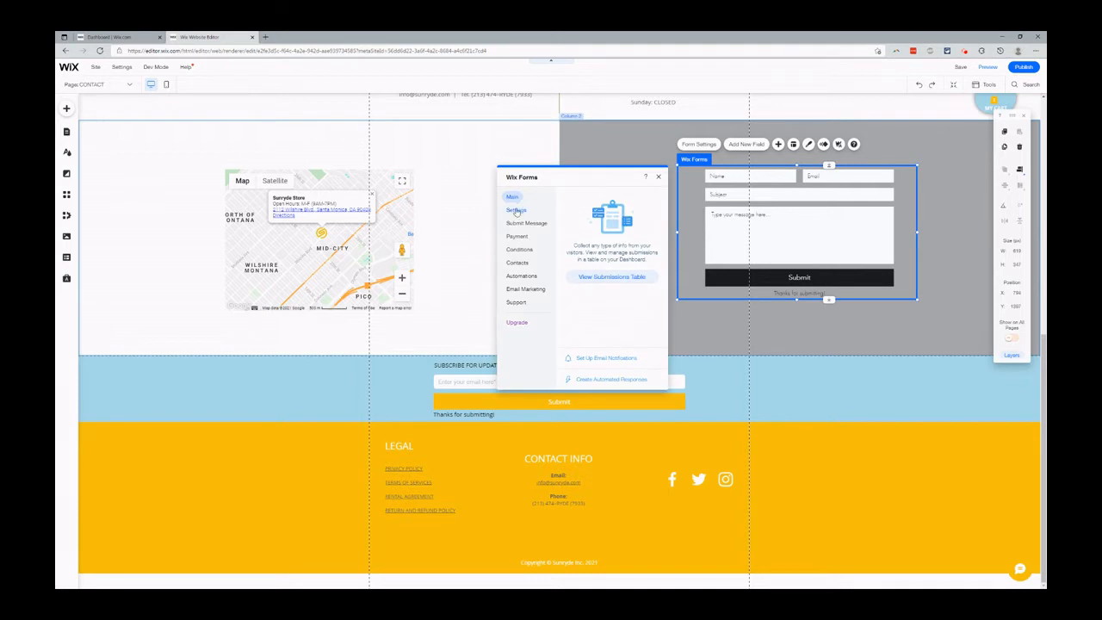
click(516, 210)
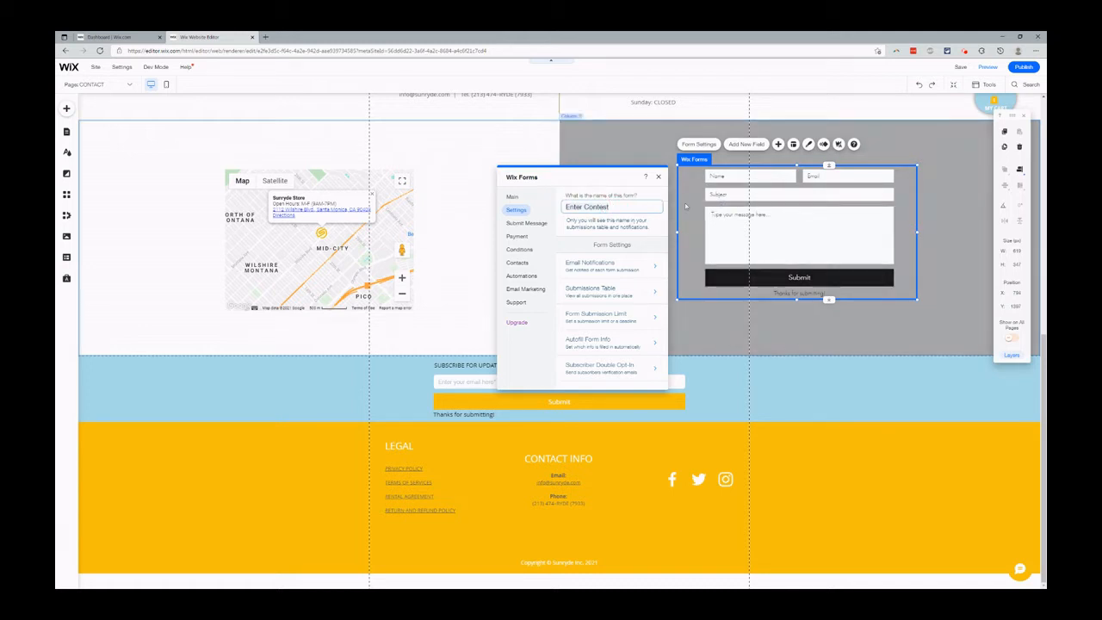
mouse_move(619, 218)
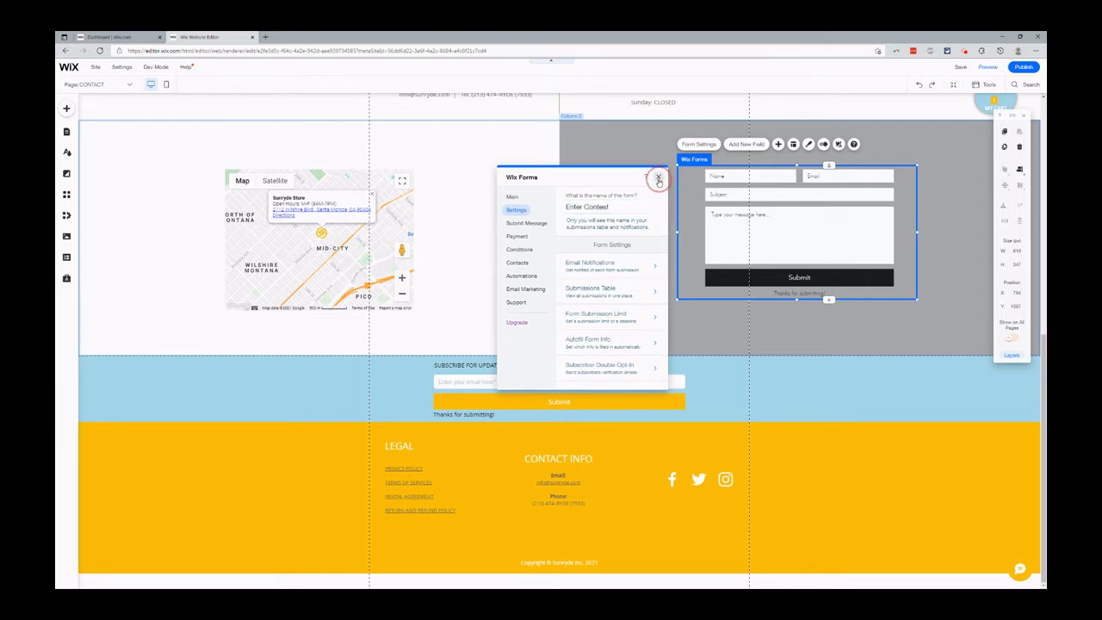
Step: Close the contact form settings, view the subscribe form's 'Subscribers' settings, then close them
click(658, 178)
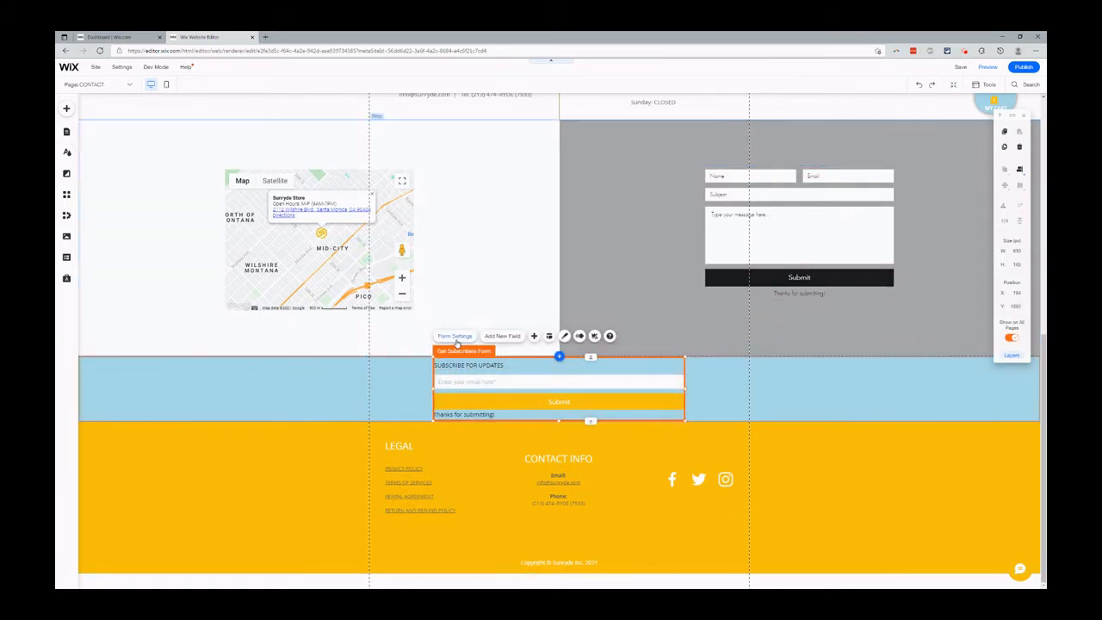
click(454, 336)
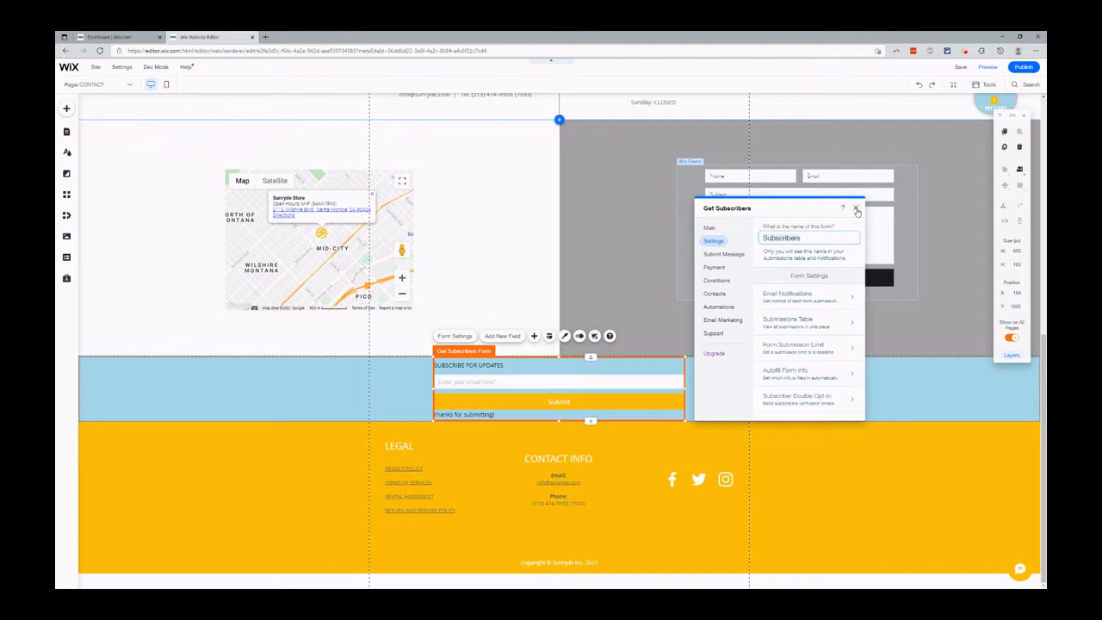
click(859, 209)
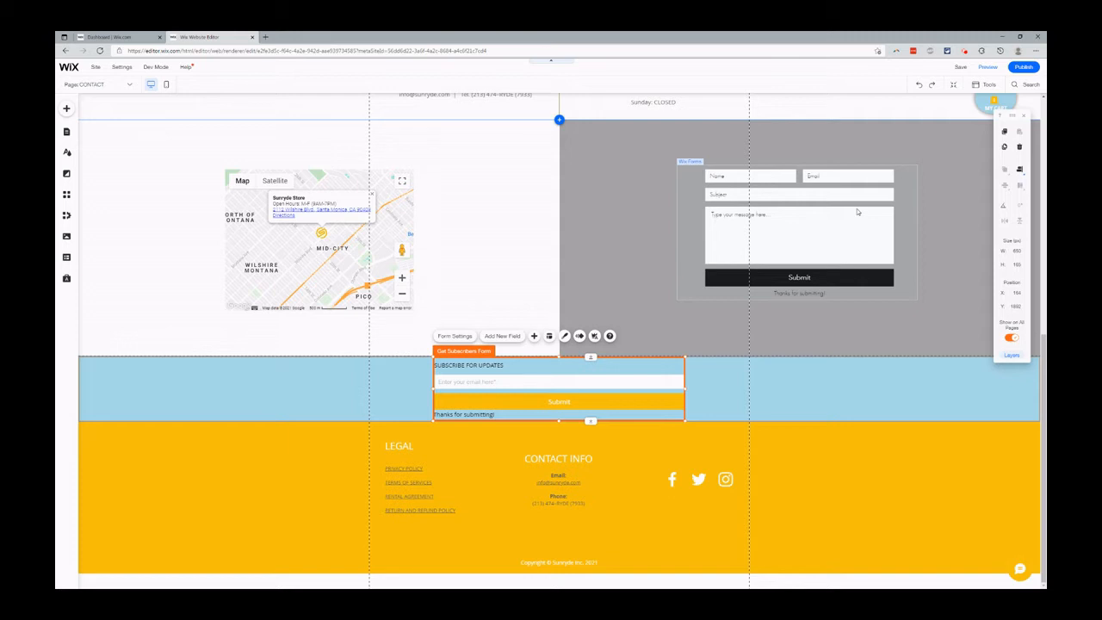
mouse_move(771, 216)
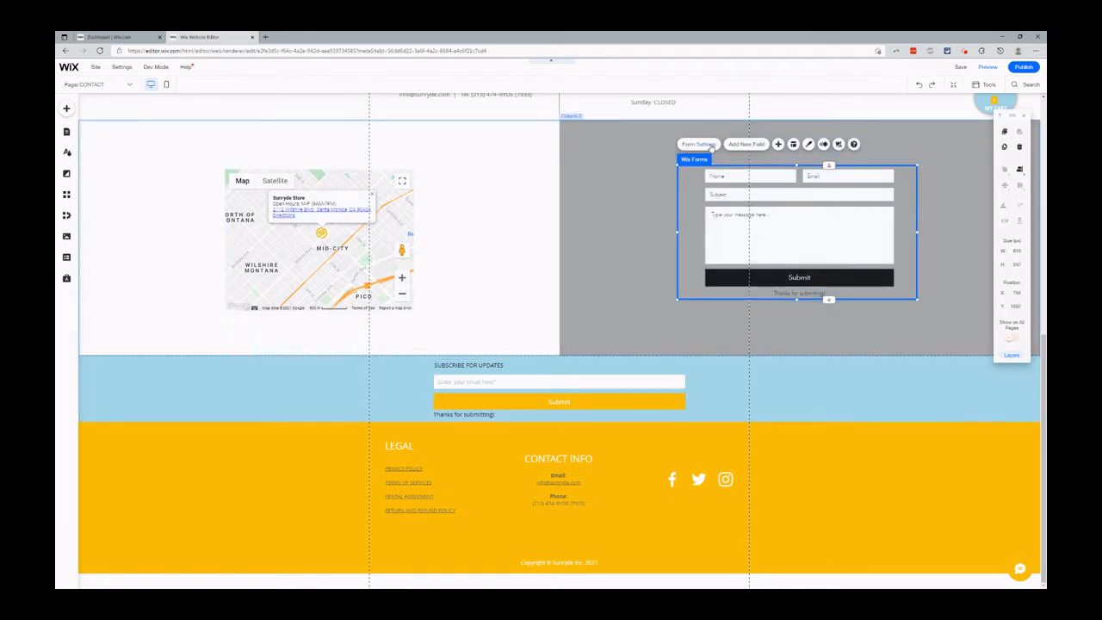
Step: Check the contact form's success message text styling: Paragraph 2, Futura Light, 15 px
click(697, 144)
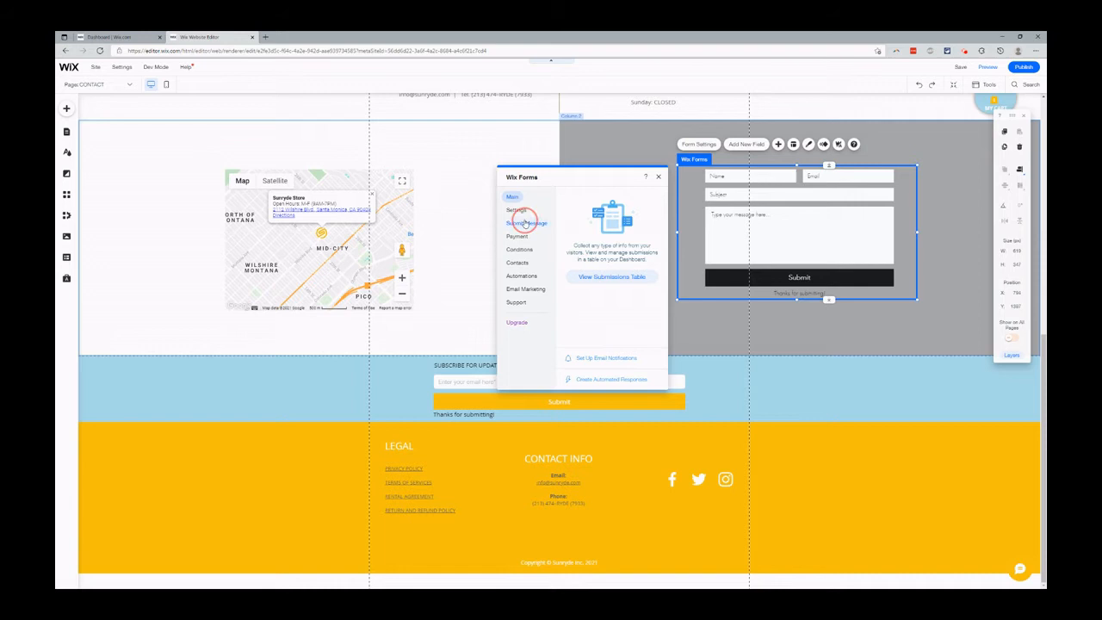
click(526, 223)
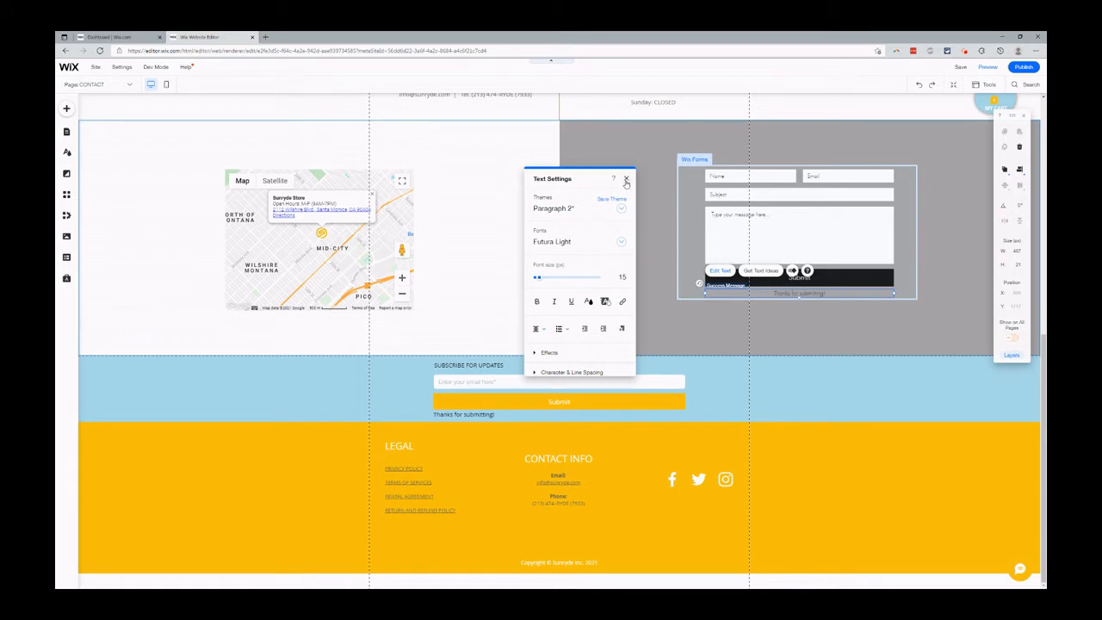
click(625, 178)
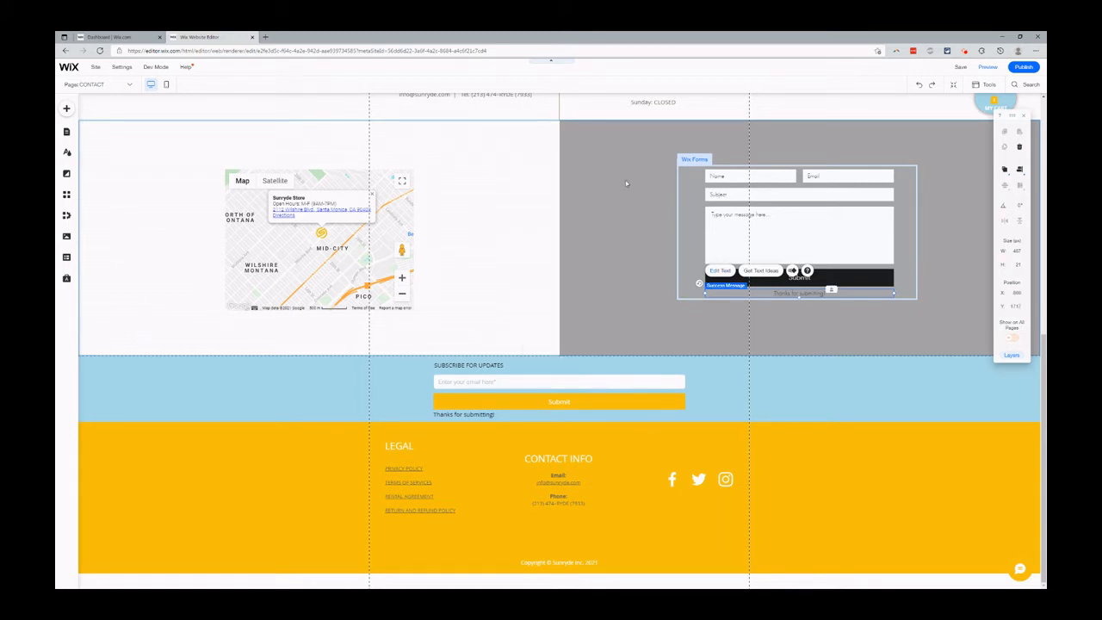
mouse_move(697, 223)
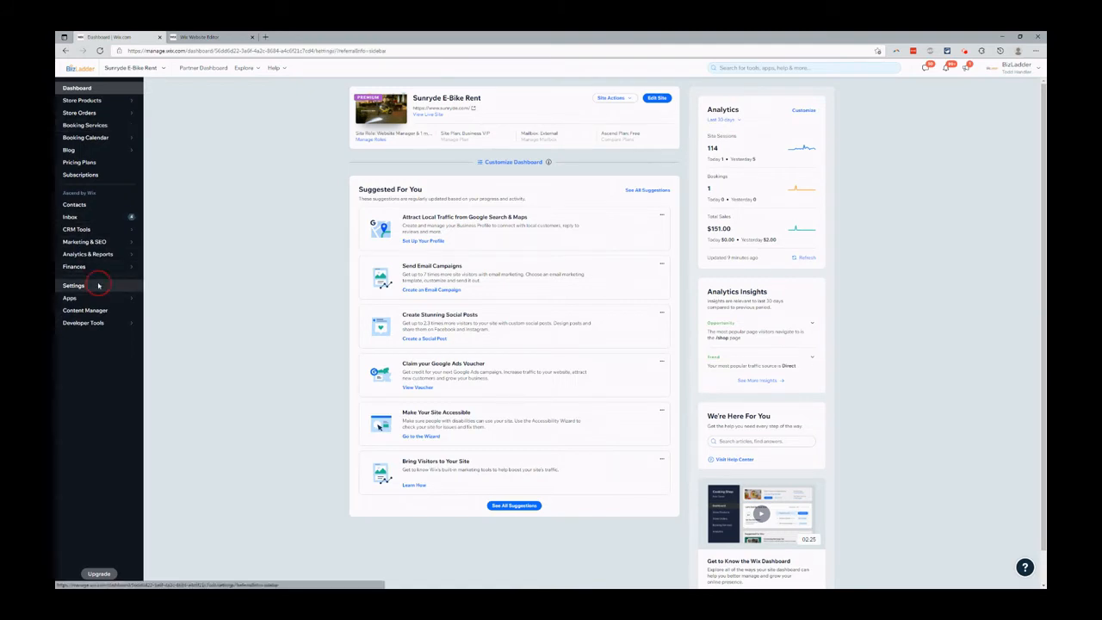
Step: Open the dashboard Settings page and scroll down to the Bookings options
click(73, 285)
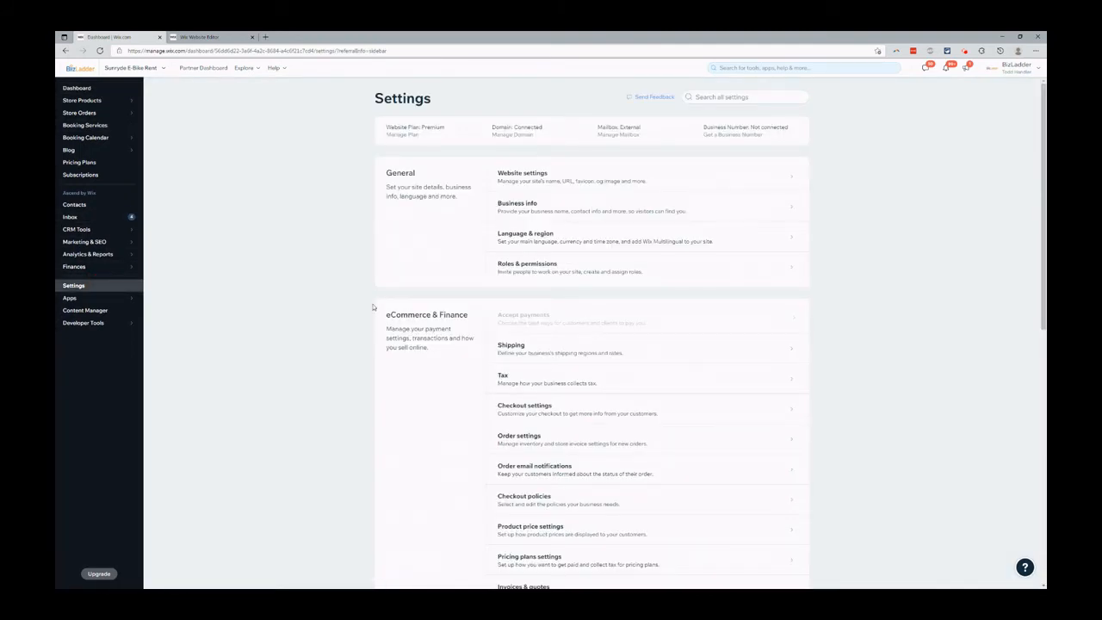
scroll(down, 3)
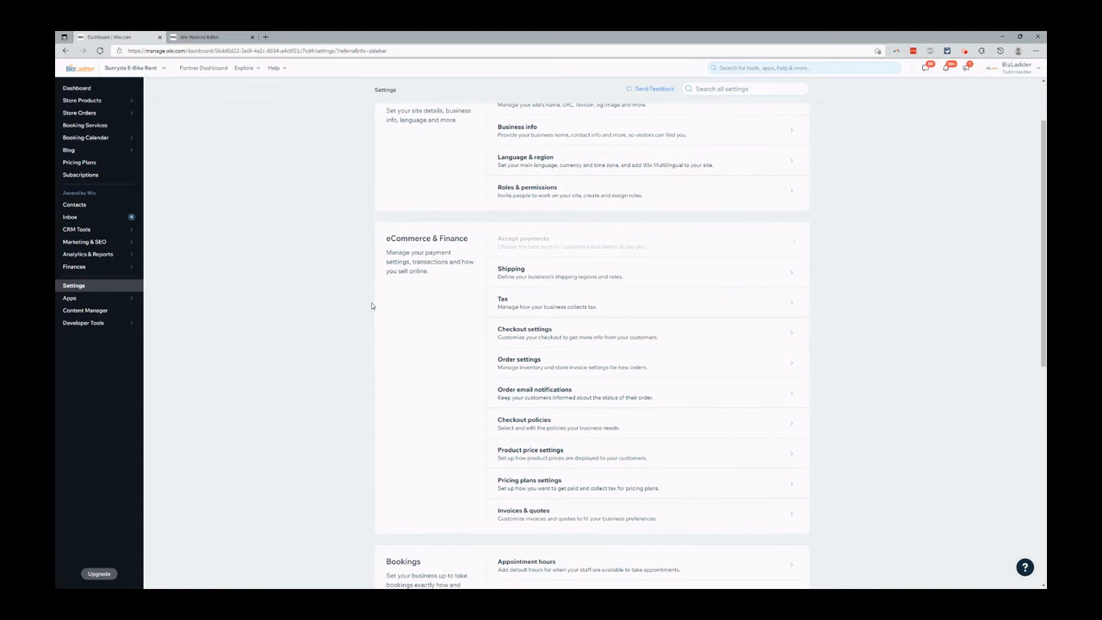
scroll(down, 3)
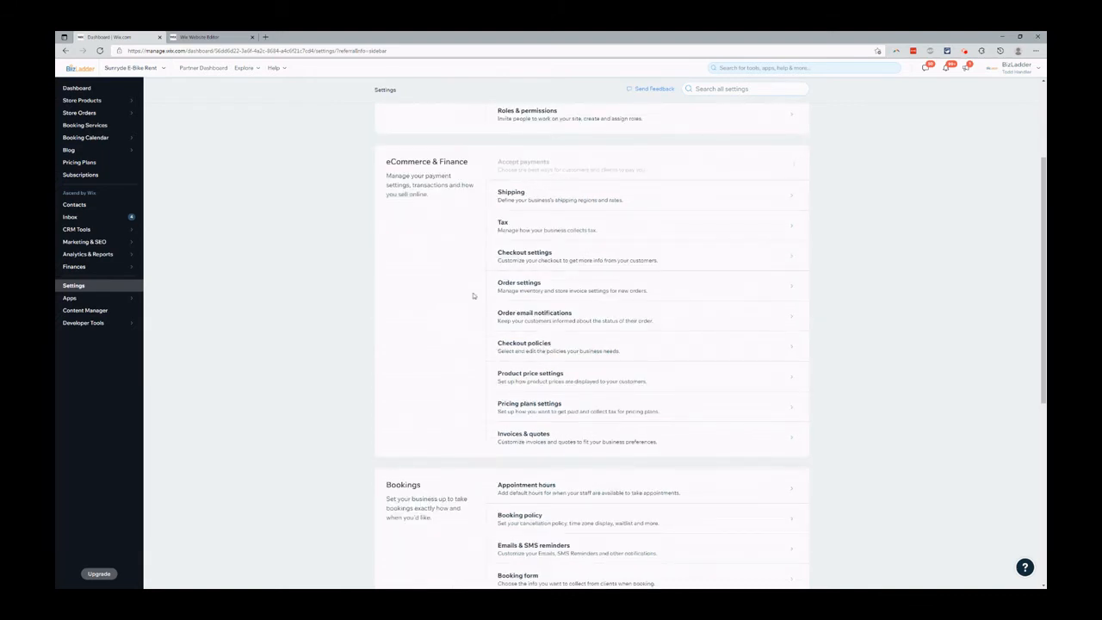
mouse_move(520, 317)
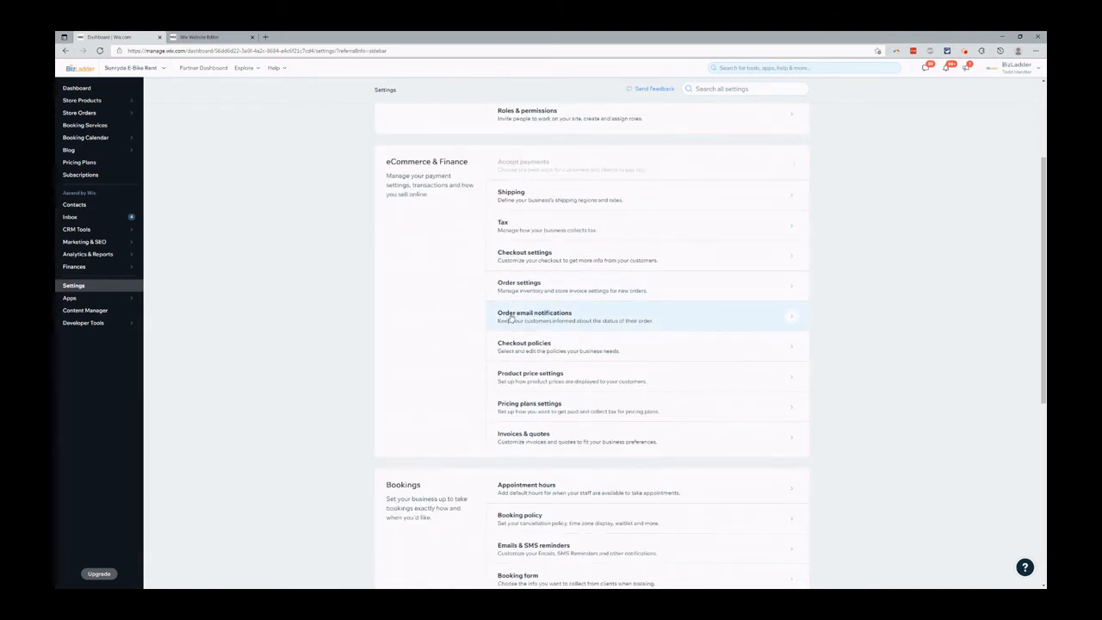
scroll(down, 3)
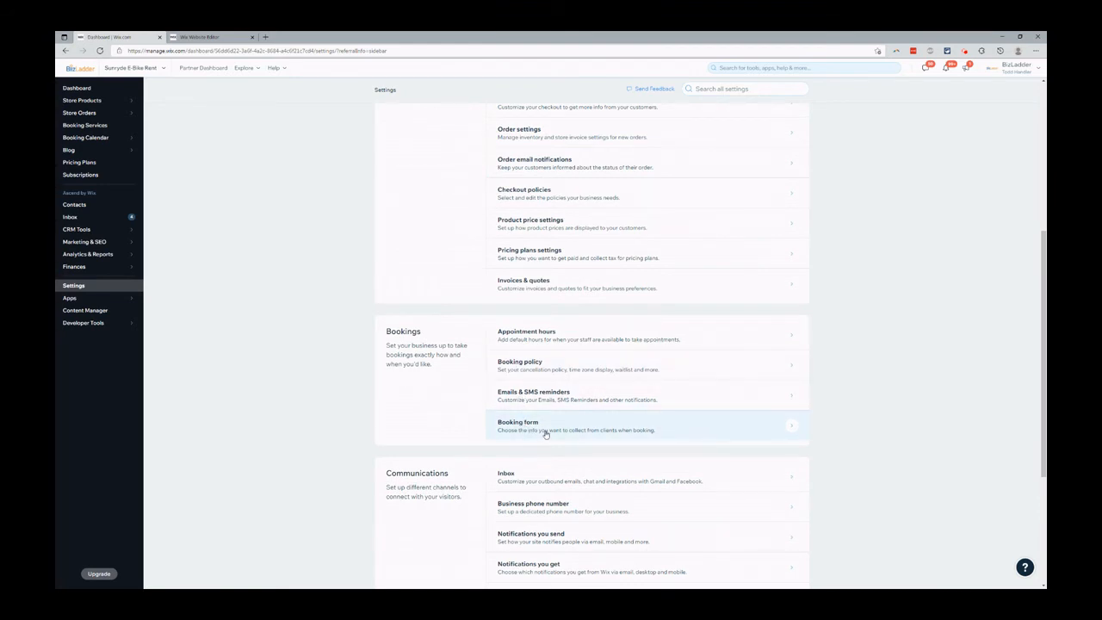
Step: Briefly view the booking form settings without saving, then scroll to Communications
click(519, 426)
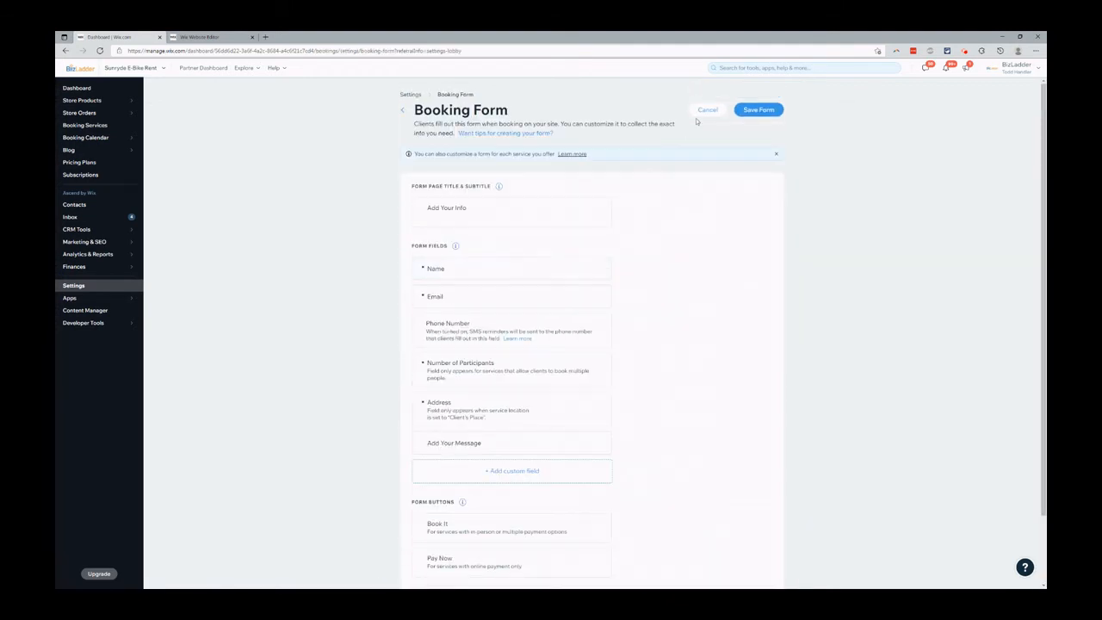
click(706, 109)
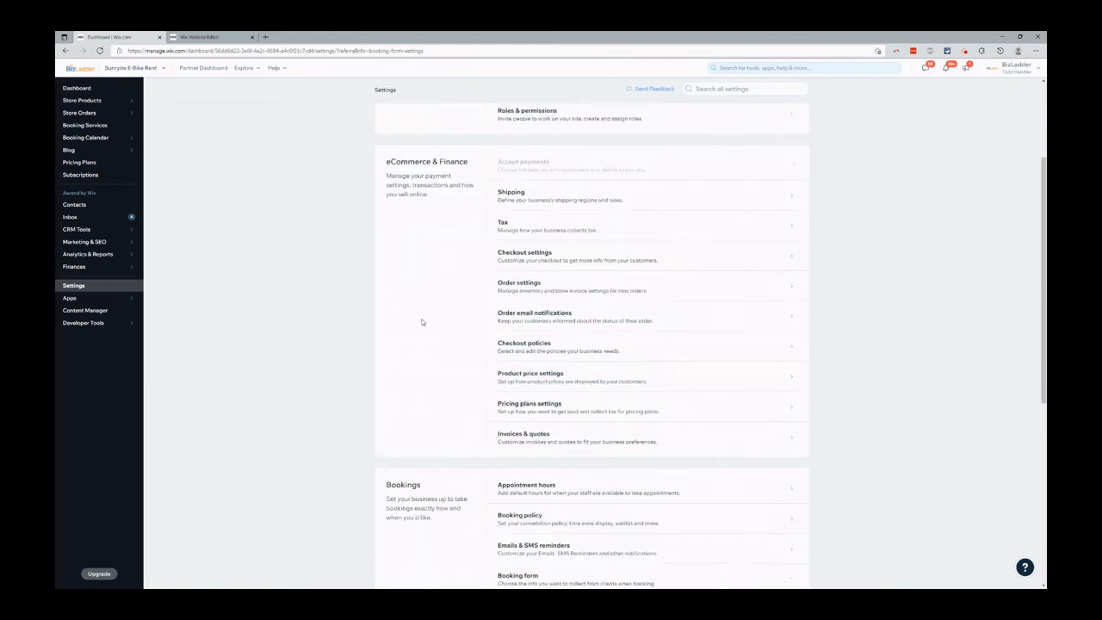
scroll(down, 3)
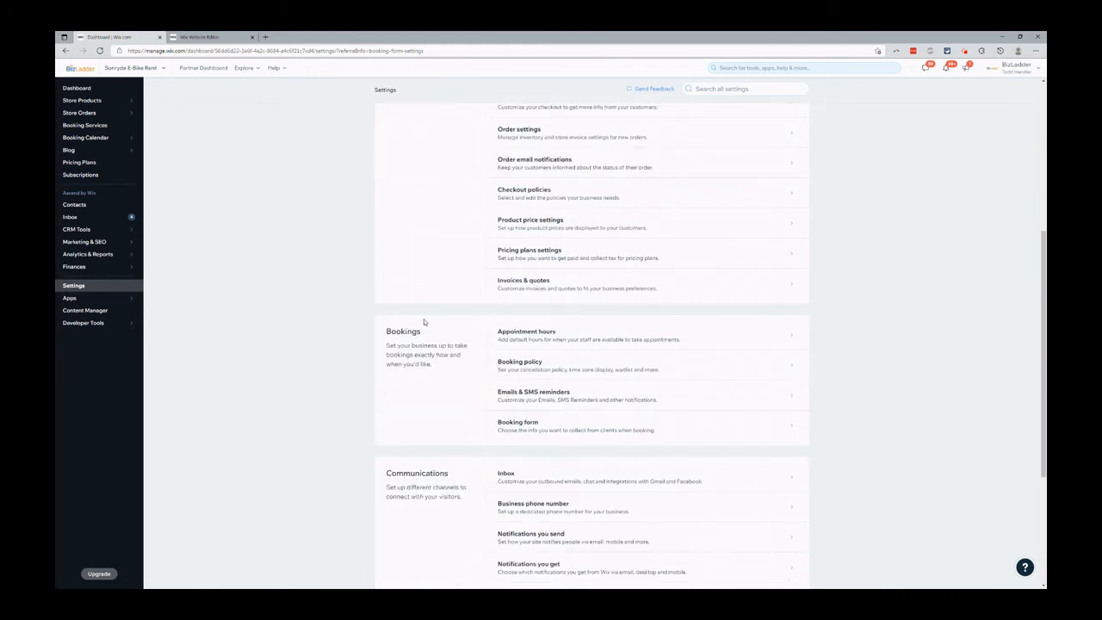
scroll(down, 3)
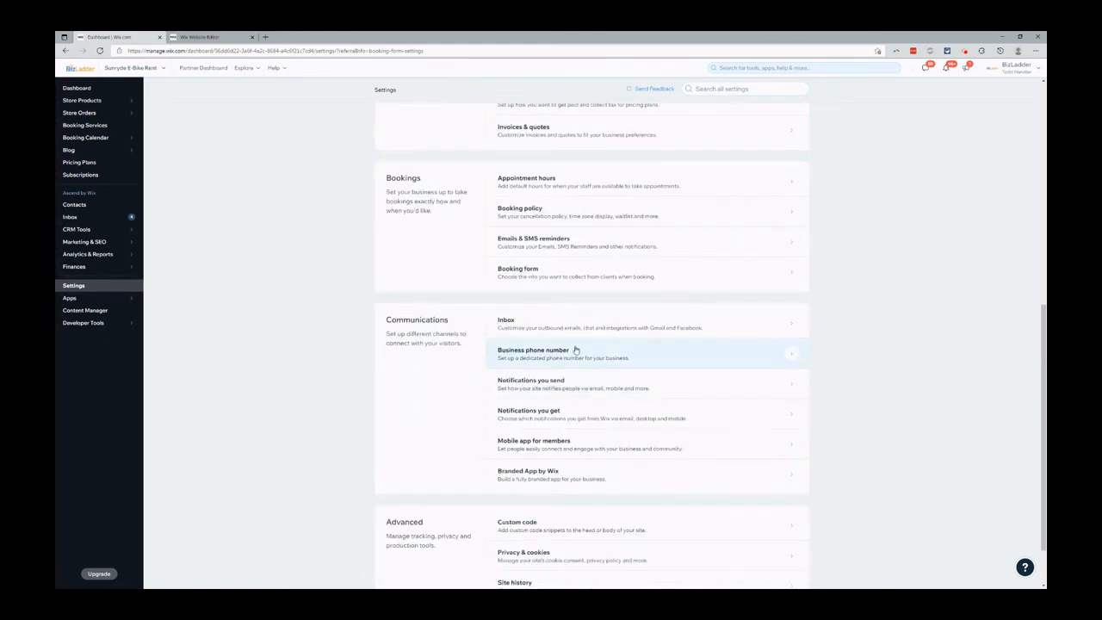
mouse_move(599, 372)
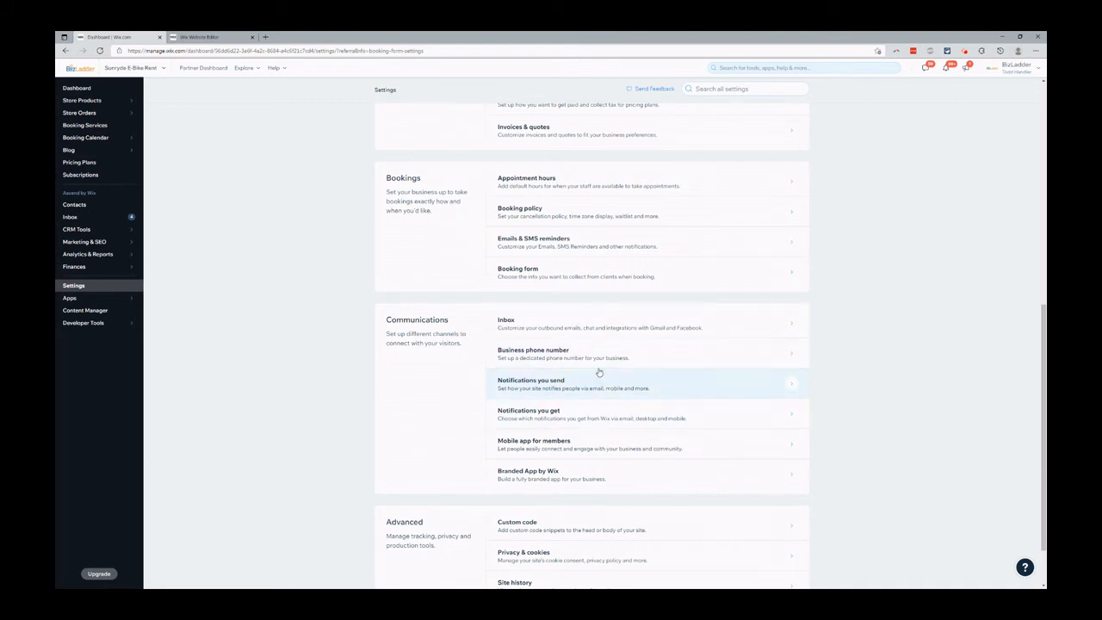
mouse_move(579, 327)
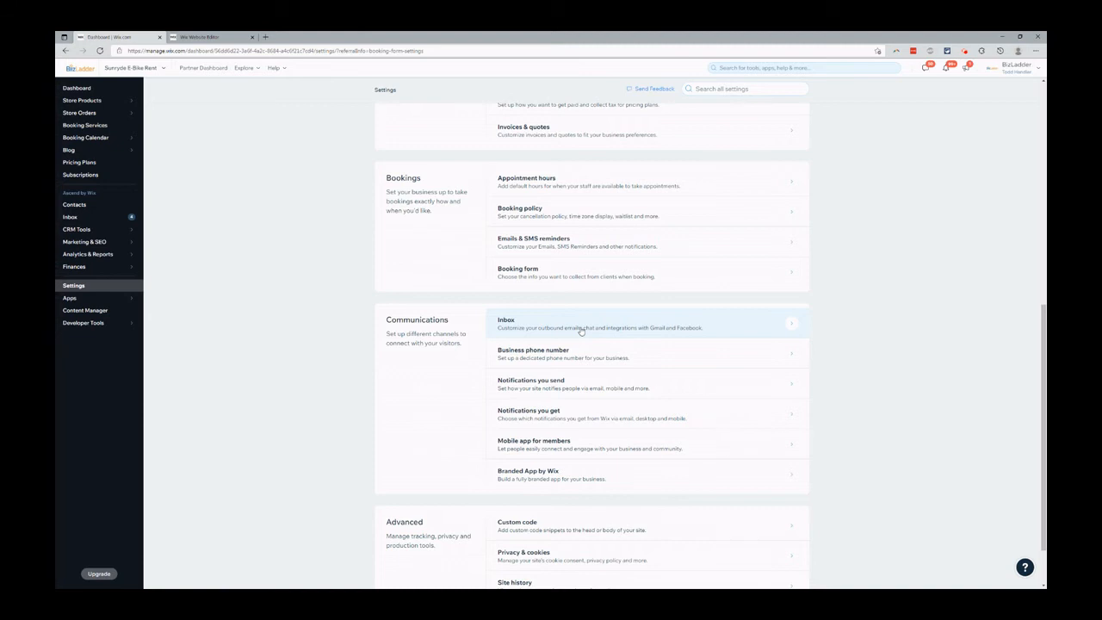
mouse_move(278, 268)
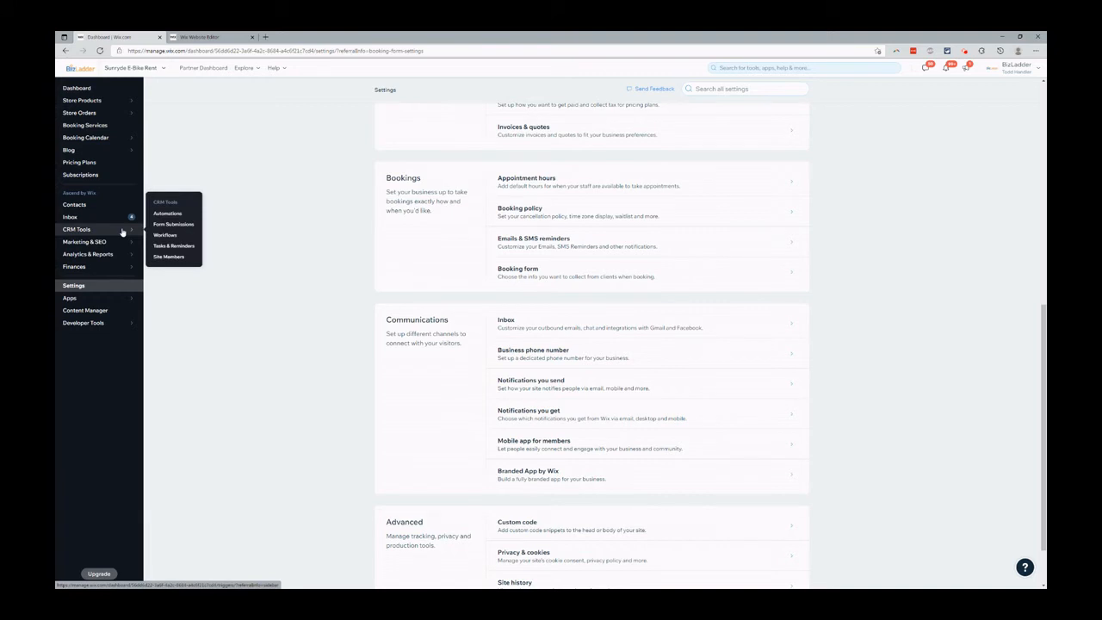
Step: Create a new Wix Forms automation triggered when a specific form is submitted
click(167, 213)
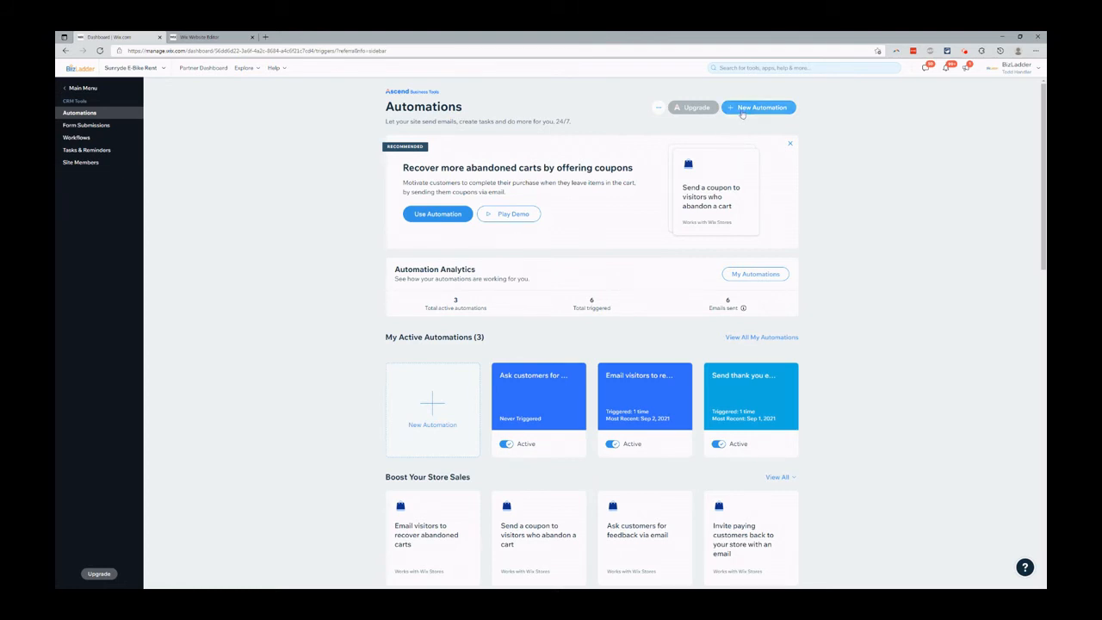
click(757, 107)
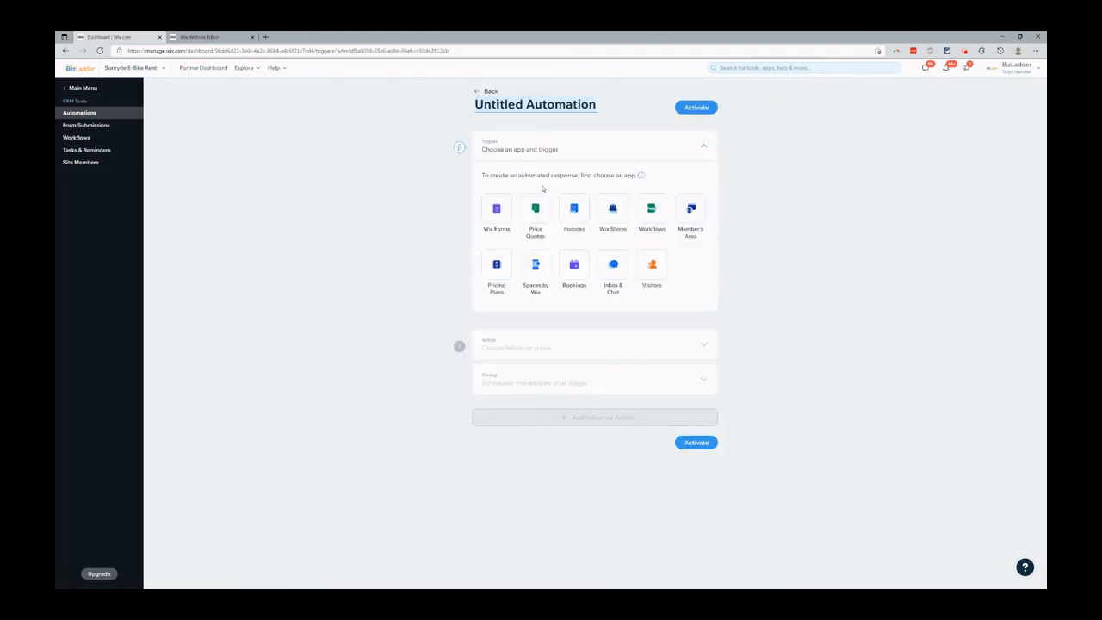
click(493, 209)
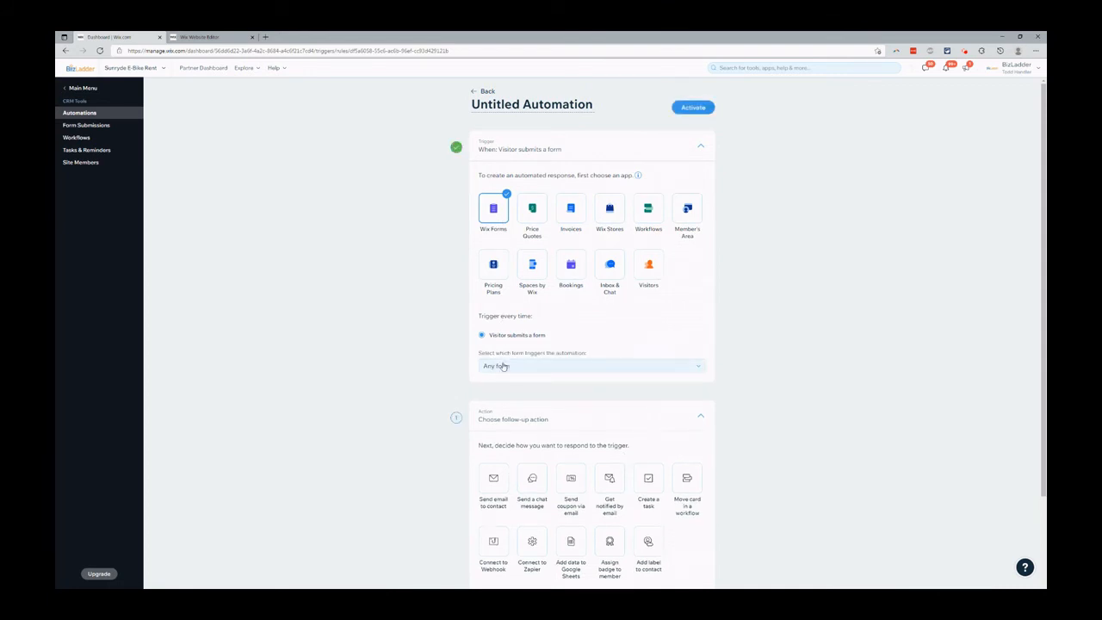
click(591, 364)
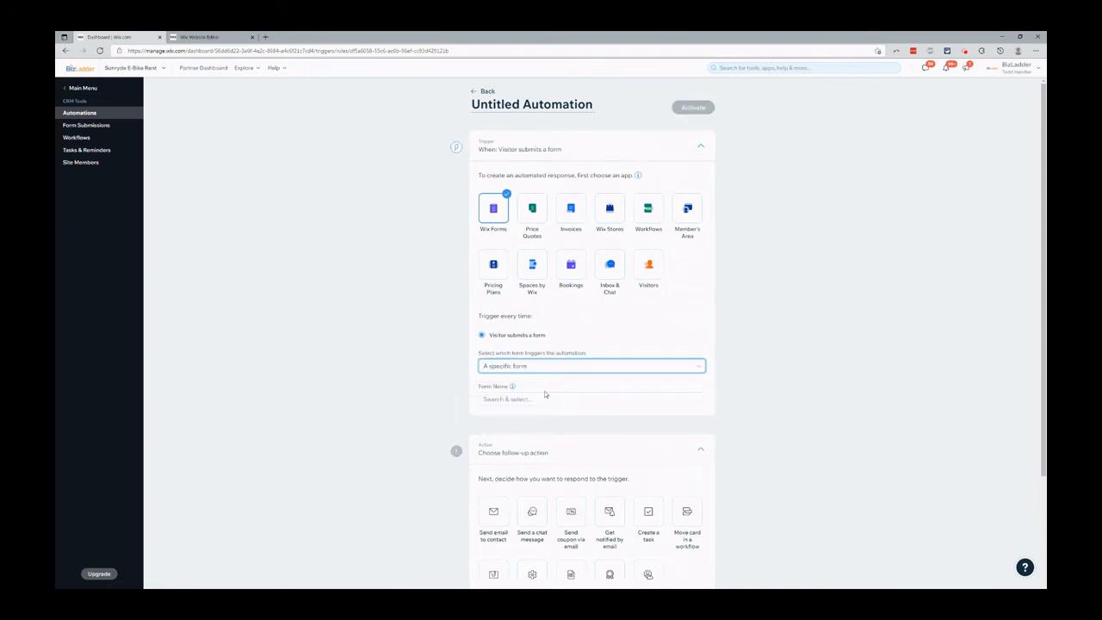
click(591, 399)
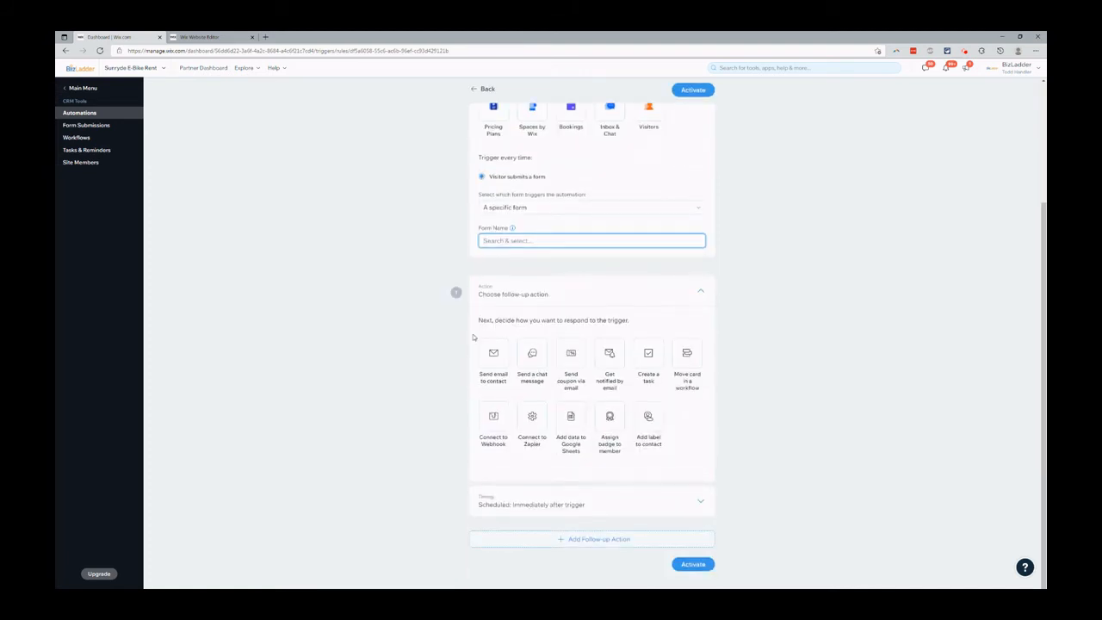
Step: Set the action to email the contact with the 'Thanks For Getting in Touch' template
click(493, 361)
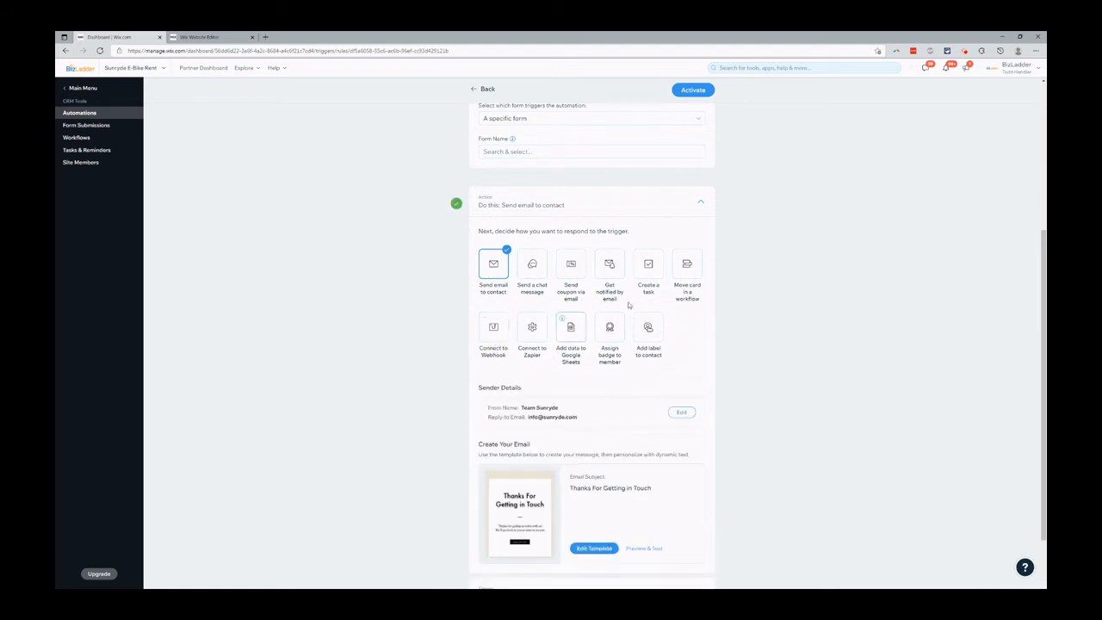
mouse_move(532, 341)
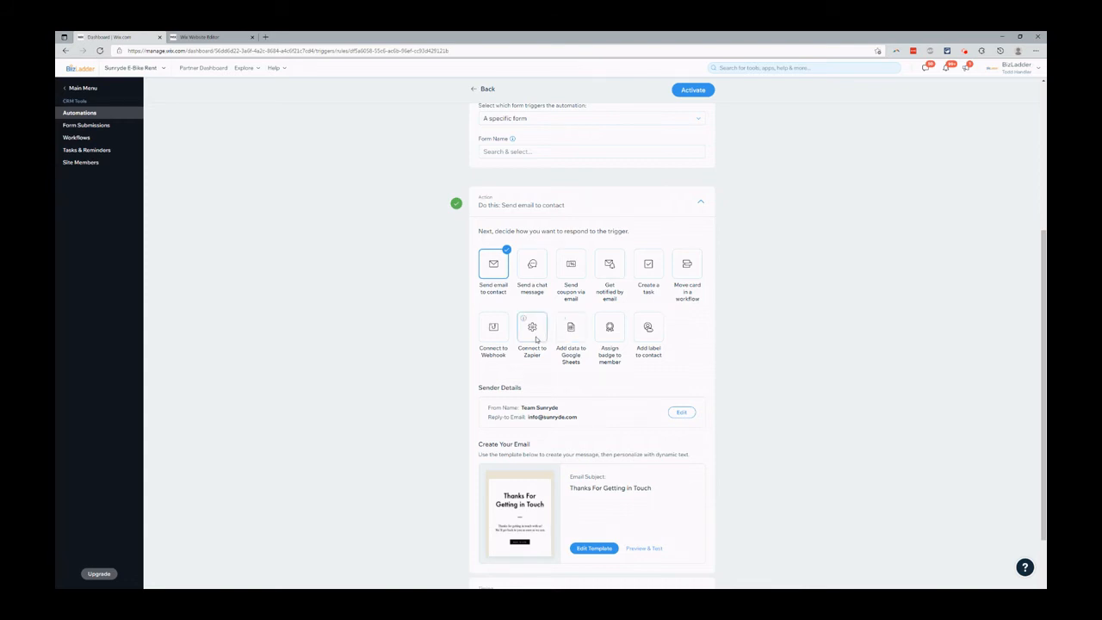
mouse_move(532, 335)
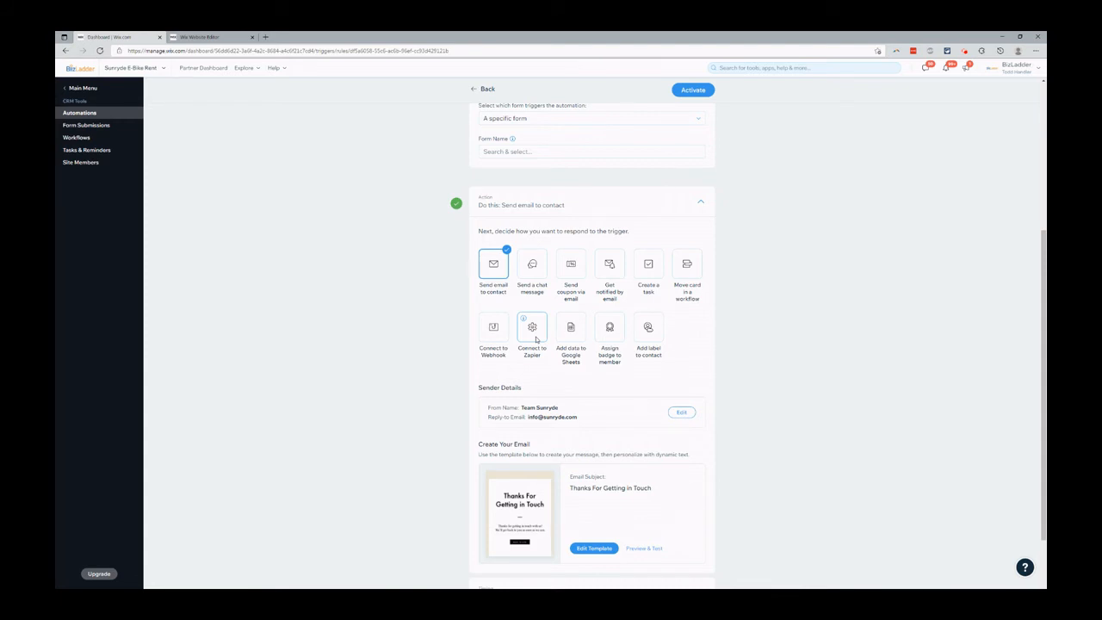
mouse_move(421, 370)
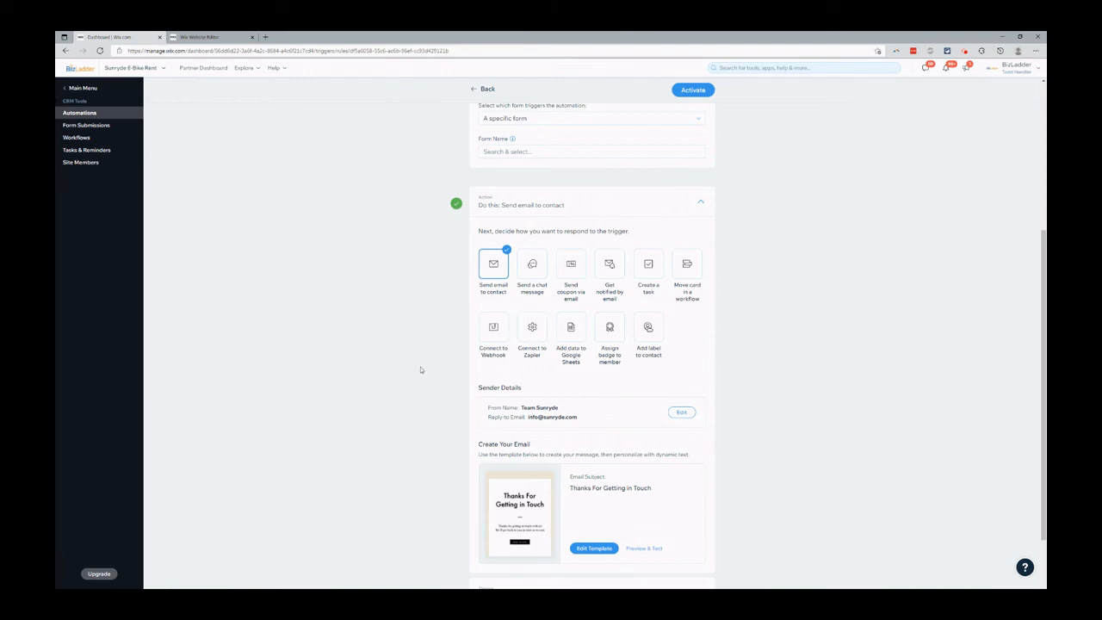
scroll(down, 3)
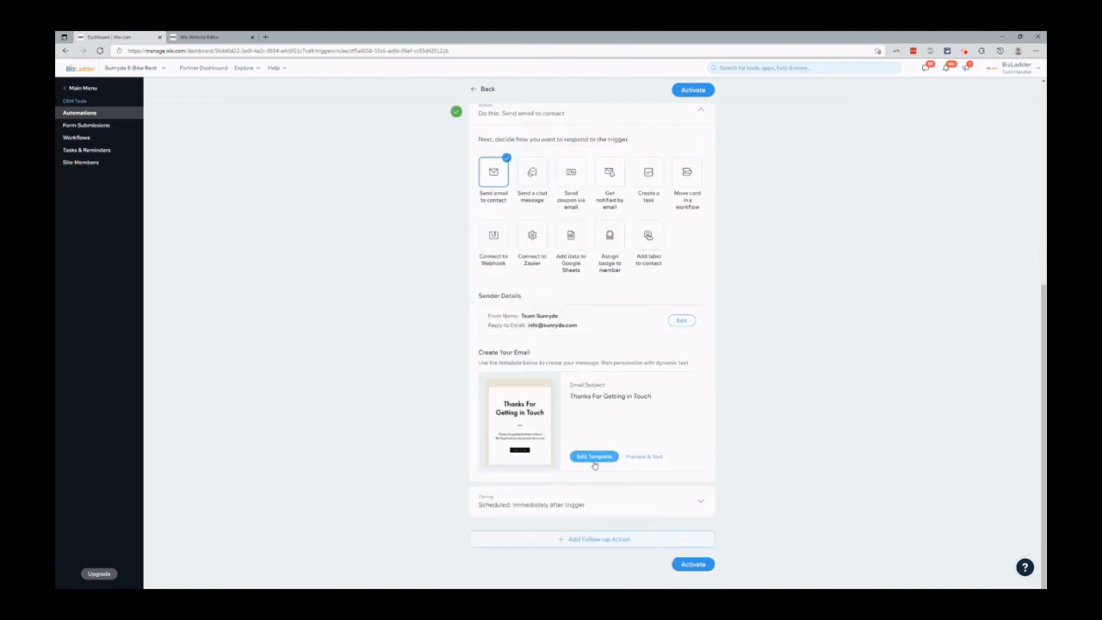
Step: Edit the template's body text and browse the available dynamic values to insert
click(592, 456)
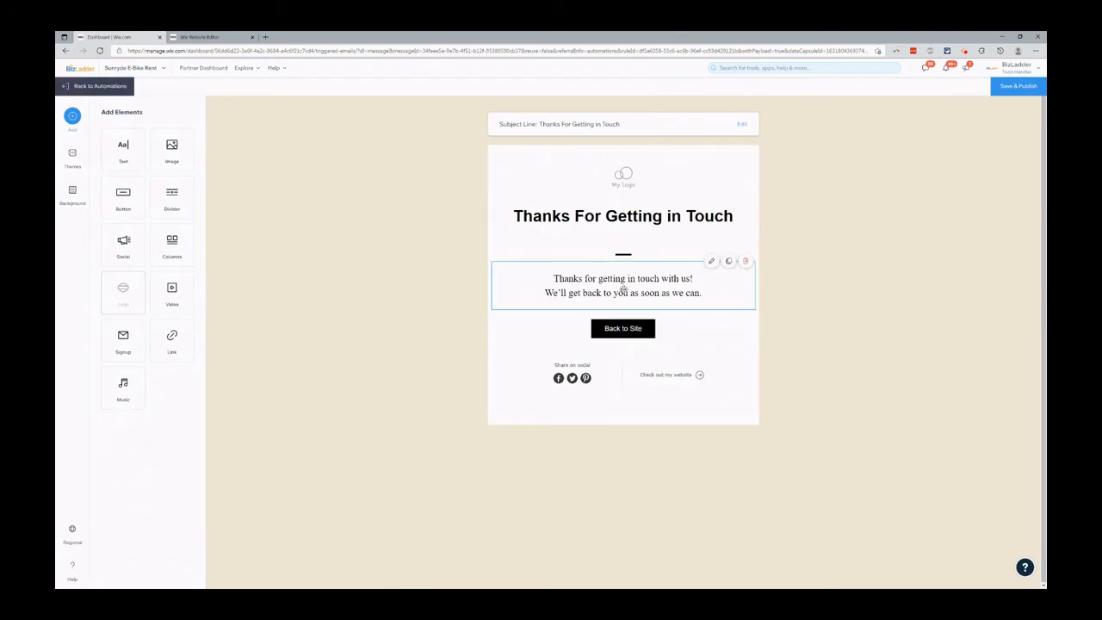
click(622, 285)
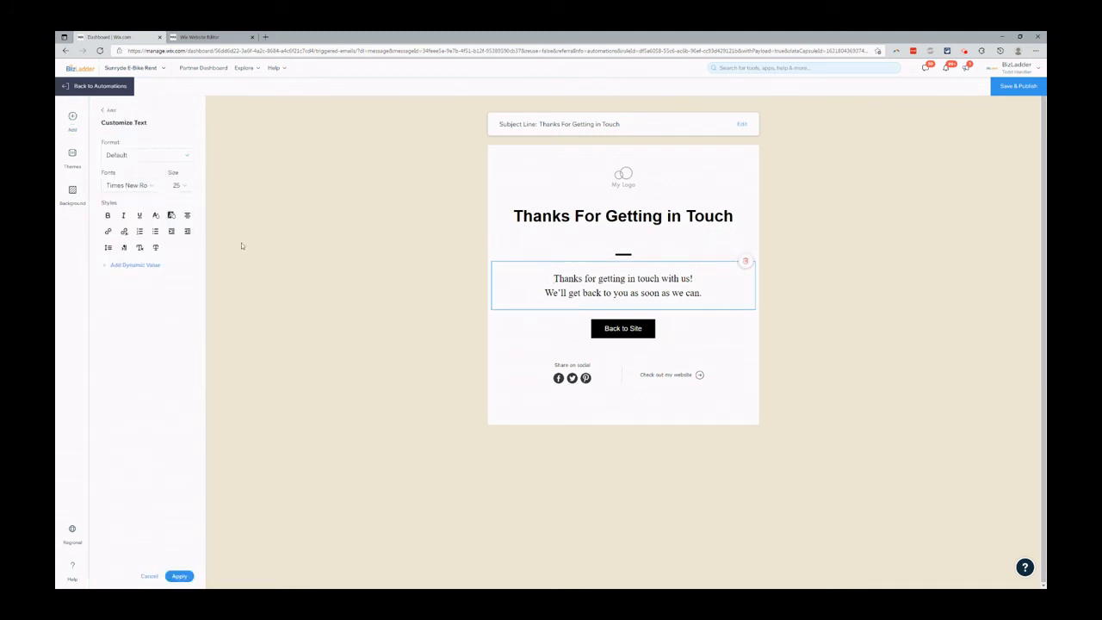
click(130, 264)
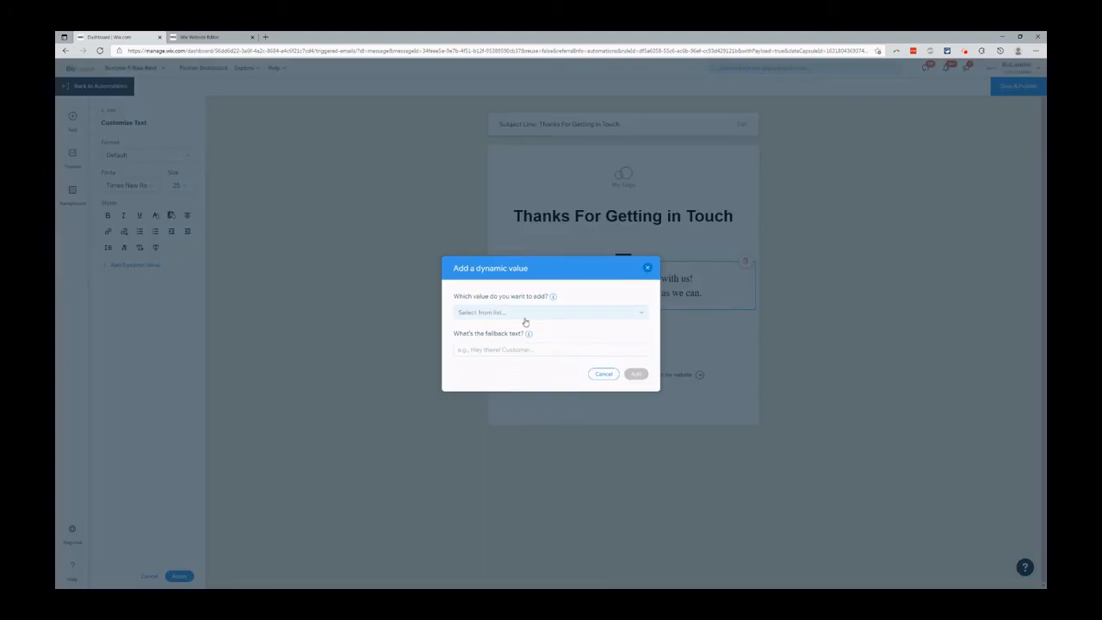
click(548, 312)
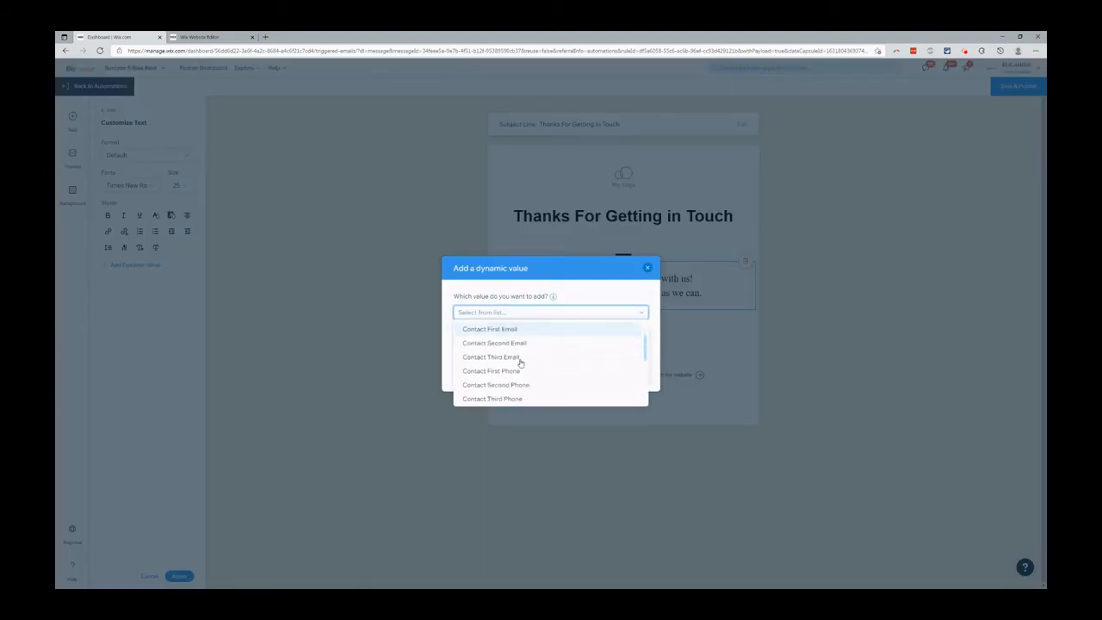
scroll(down, 3)
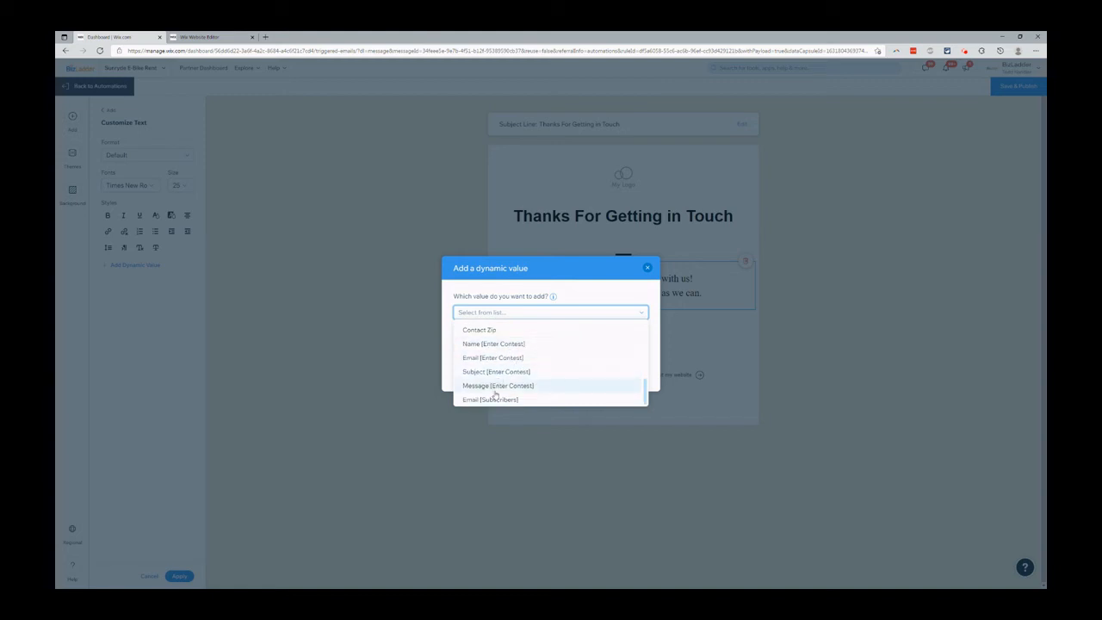
mouse_move(491, 344)
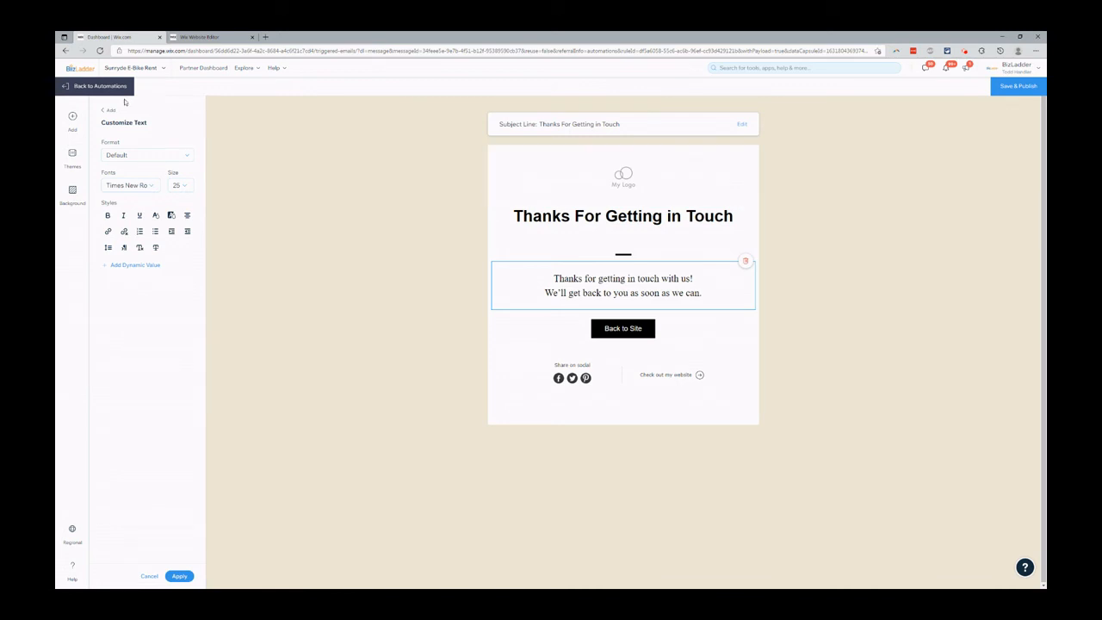
Step: Return from the email template to the automation draft, timed to send immediately
click(81, 87)
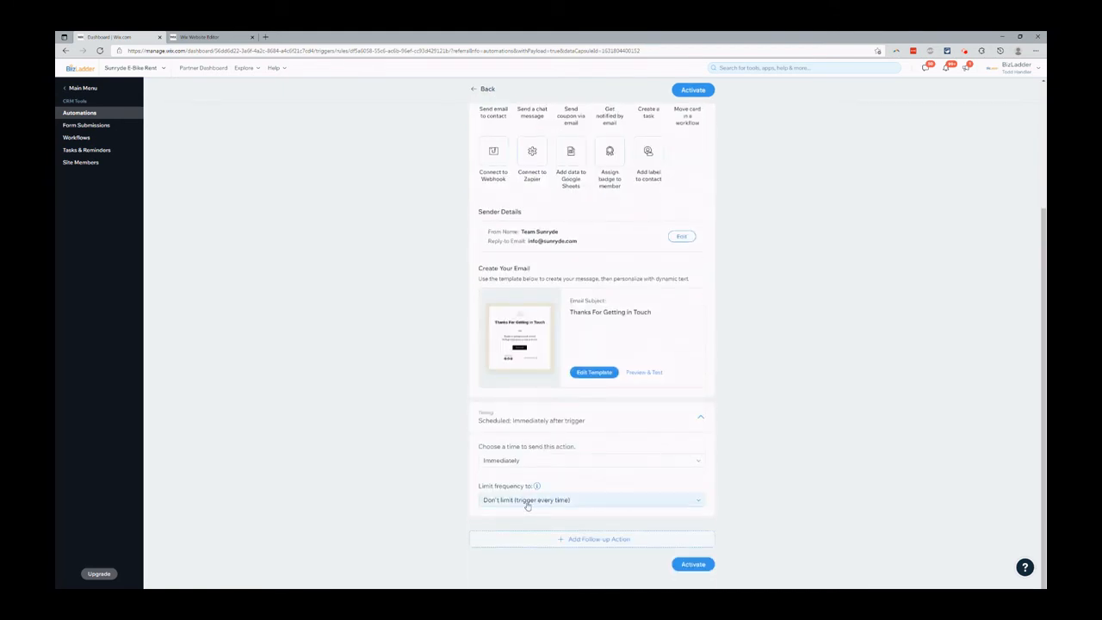
mouse_move(397, 387)
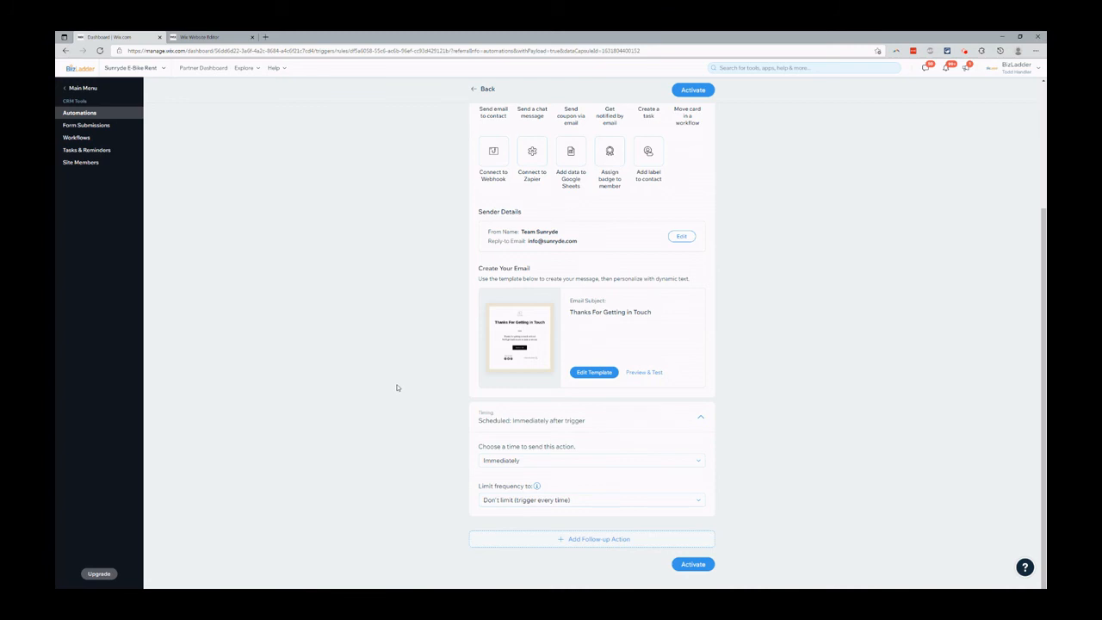
mouse_move(399, 382)
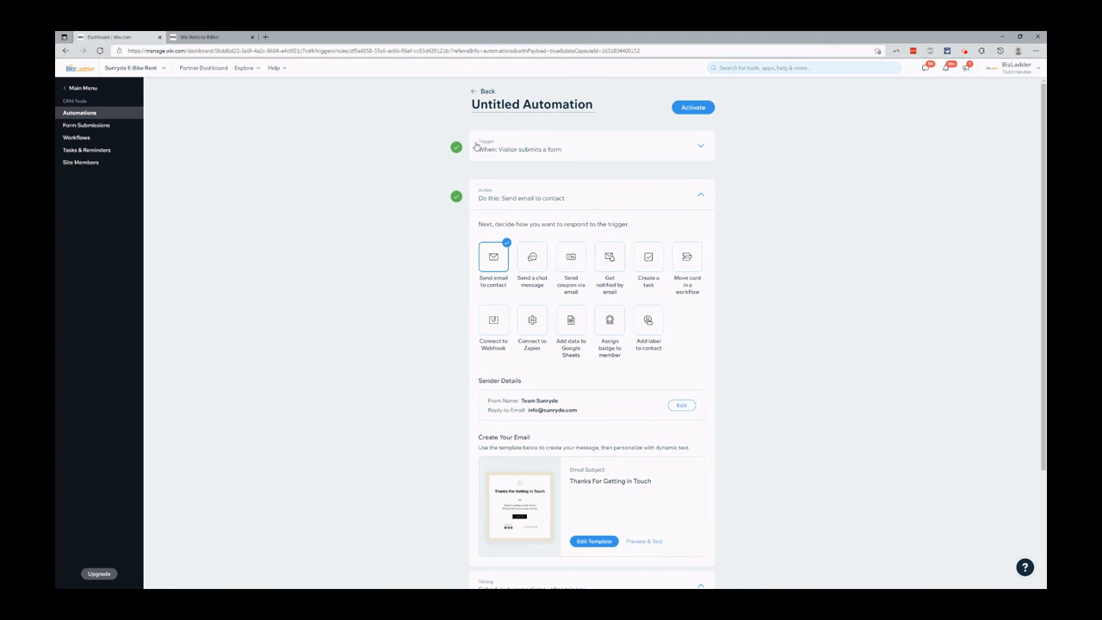
mouse_move(471, 95)
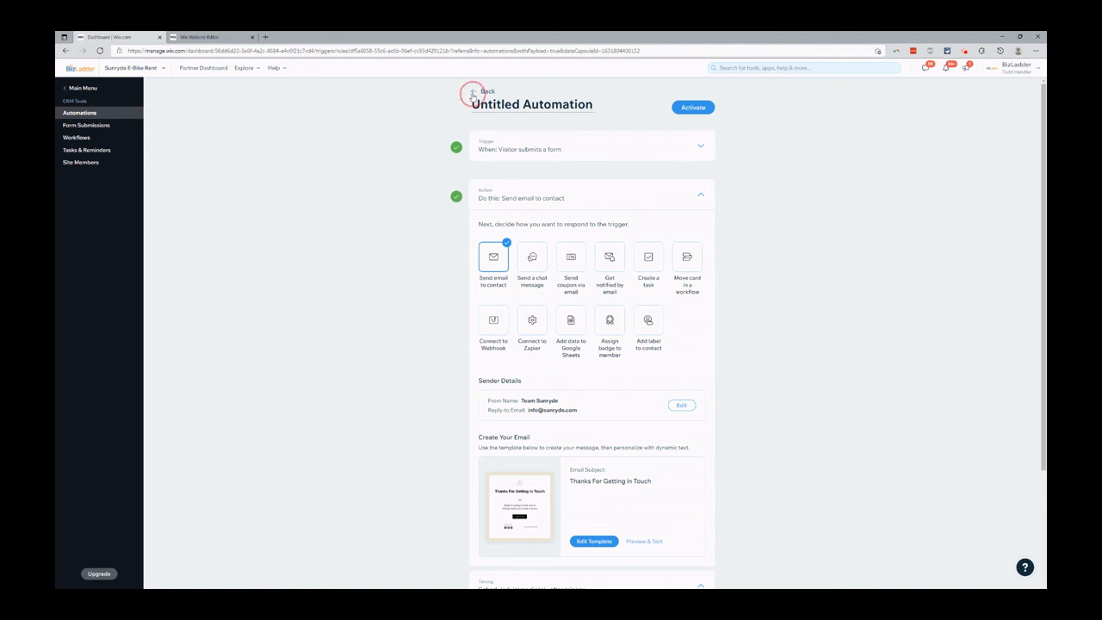
Step: Discard the unsaved automation draft and switch back to the Wix Website Editor tab
click(478, 92)
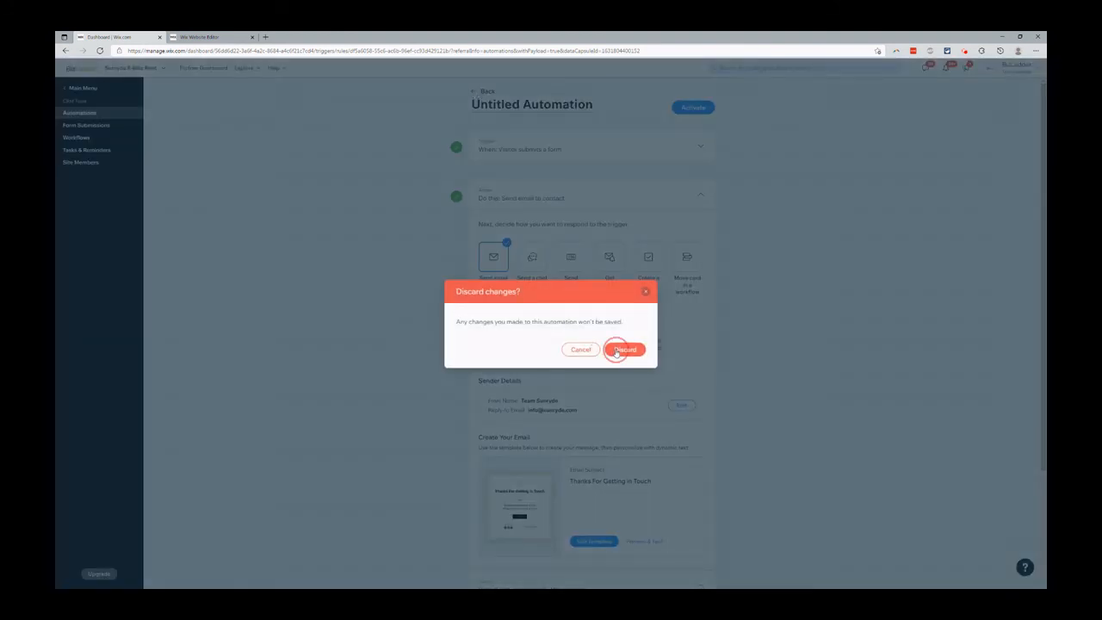
click(625, 348)
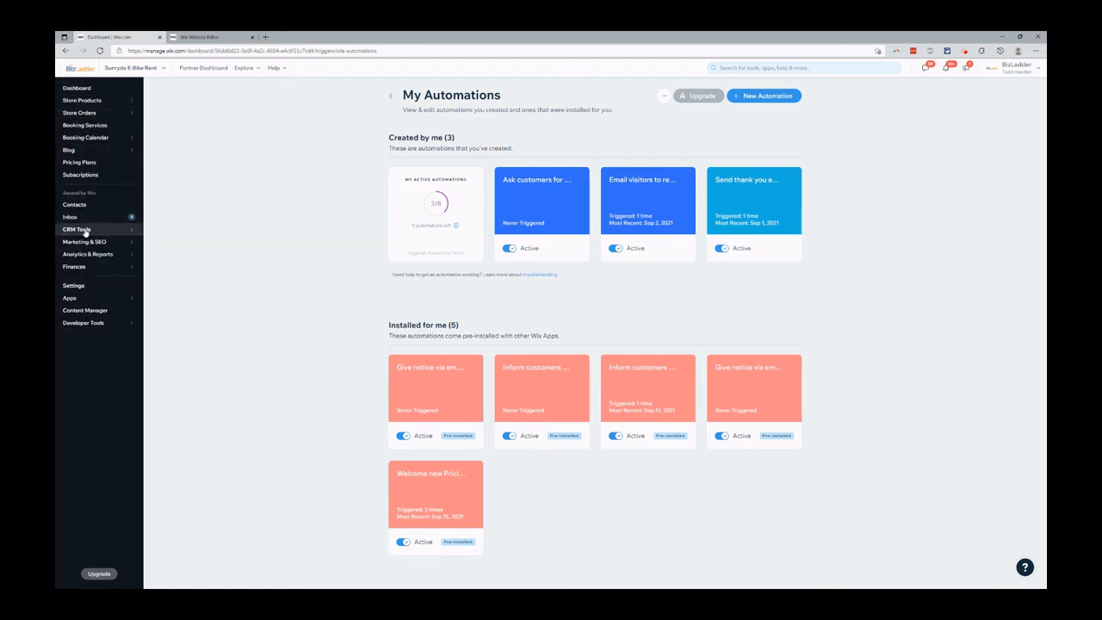
mouse_move(244, 218)
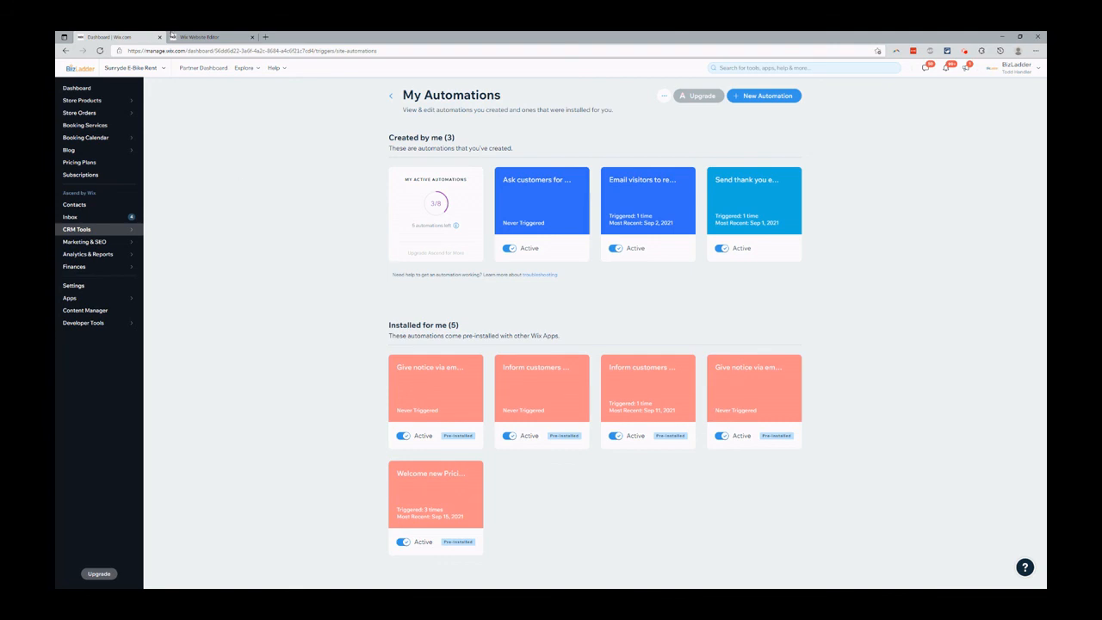
click(206, 36)
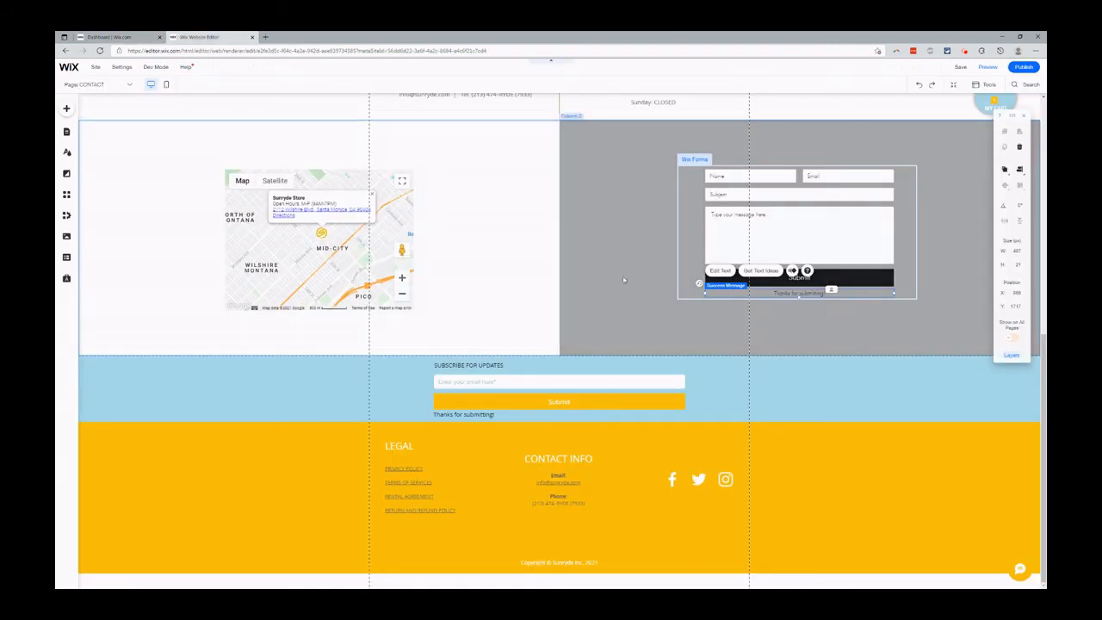